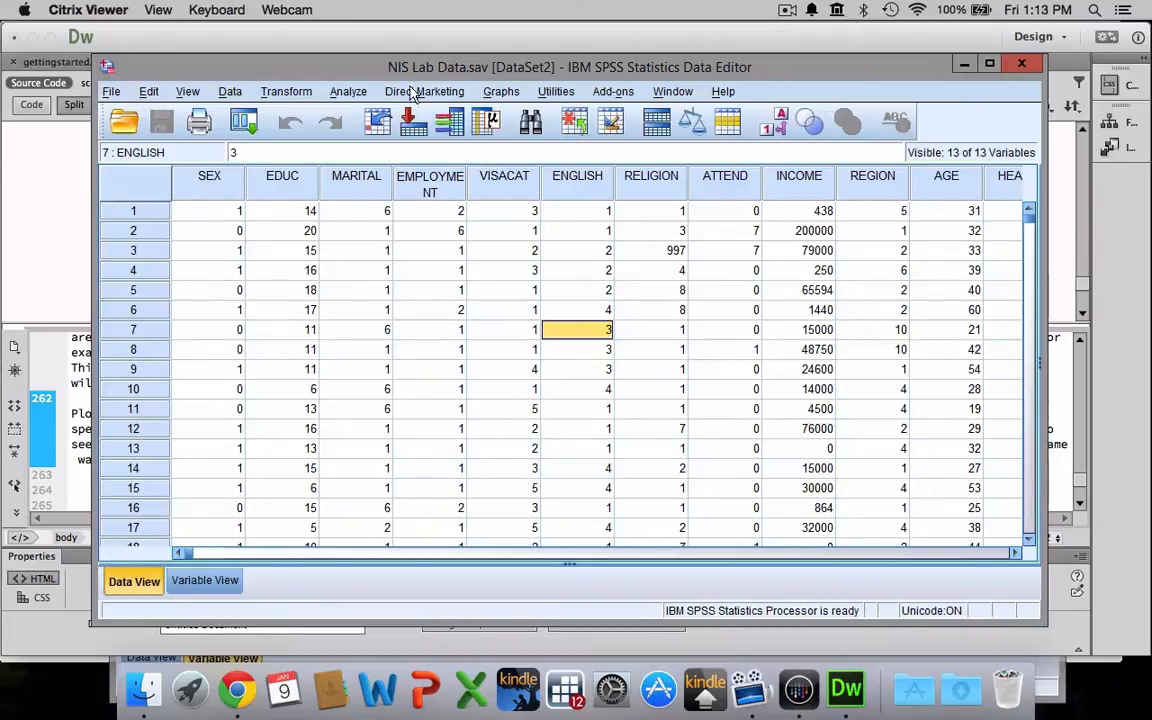
Open Analyze > Descriptive Statistics > Frequencies for the NIS Lab Data
left_click(348, 91)
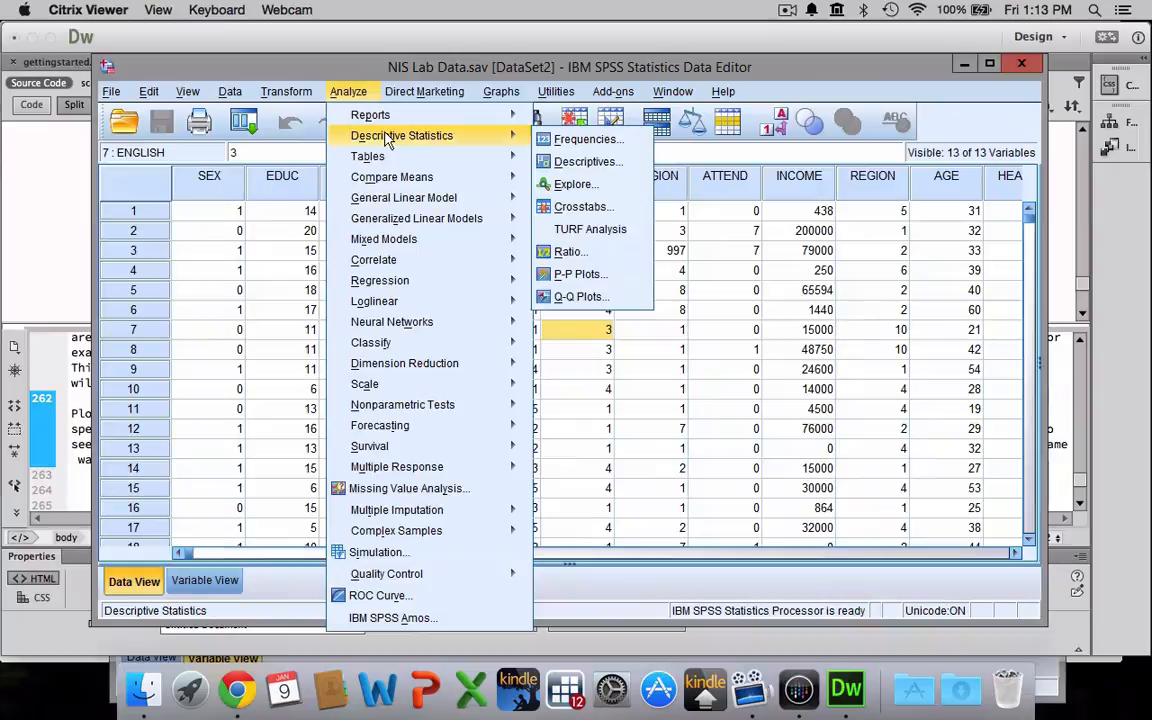
mouse_move(502, 137)
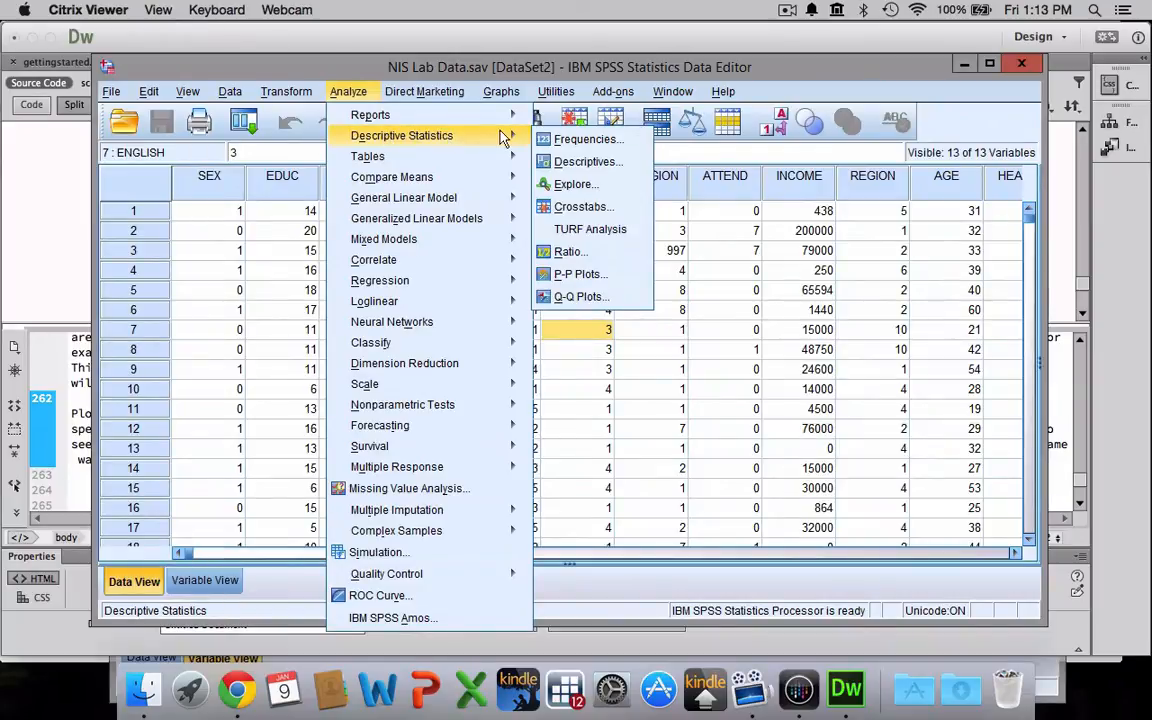
left_click(588, 139)
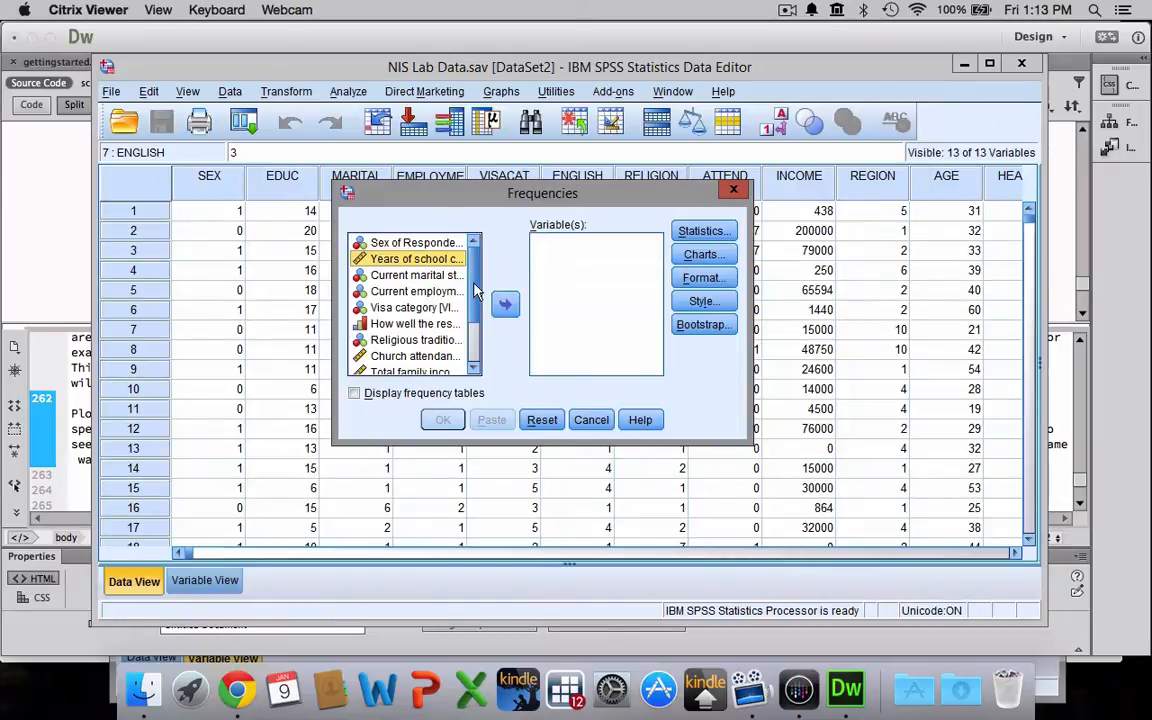
mouse_move(478, 307)
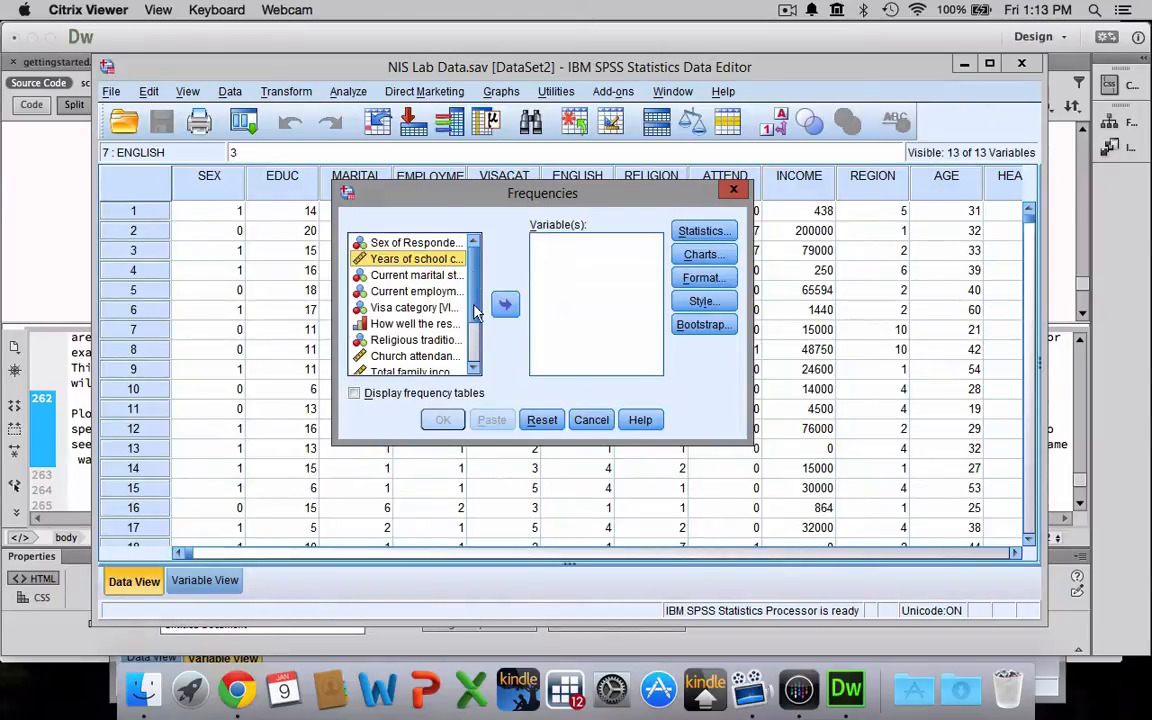
Move Age of respondent into the Frequencies Variable(s) list
scroll("down", 3)
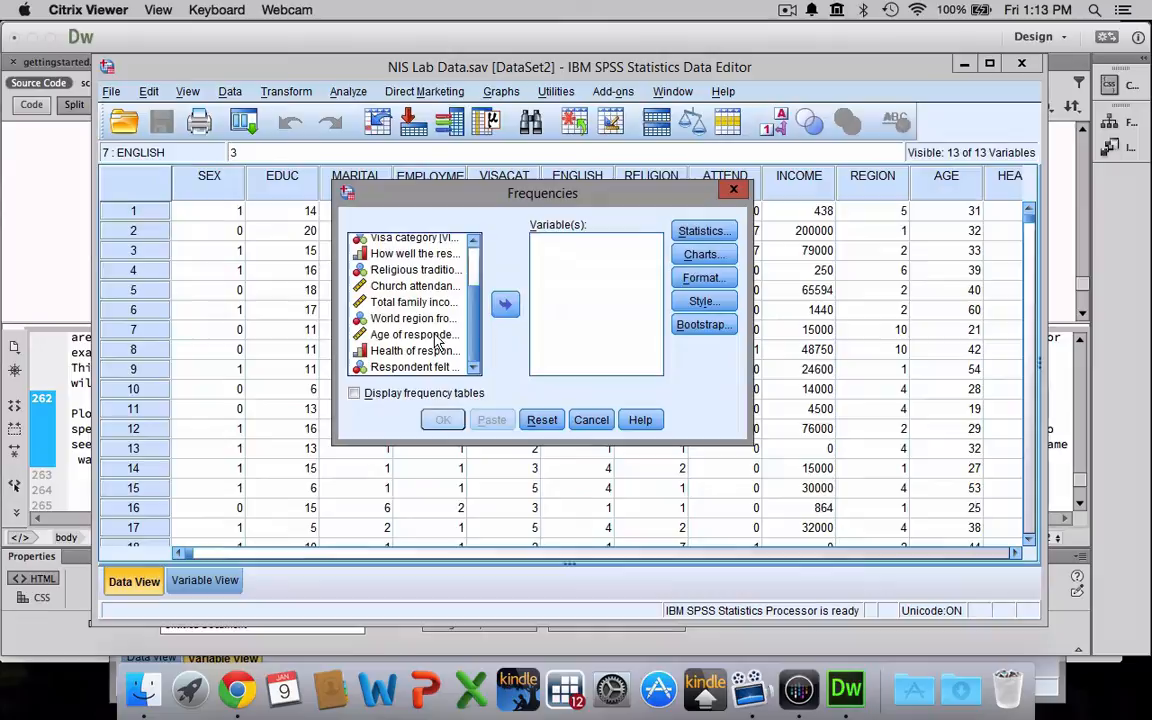
left_click(413, 334)
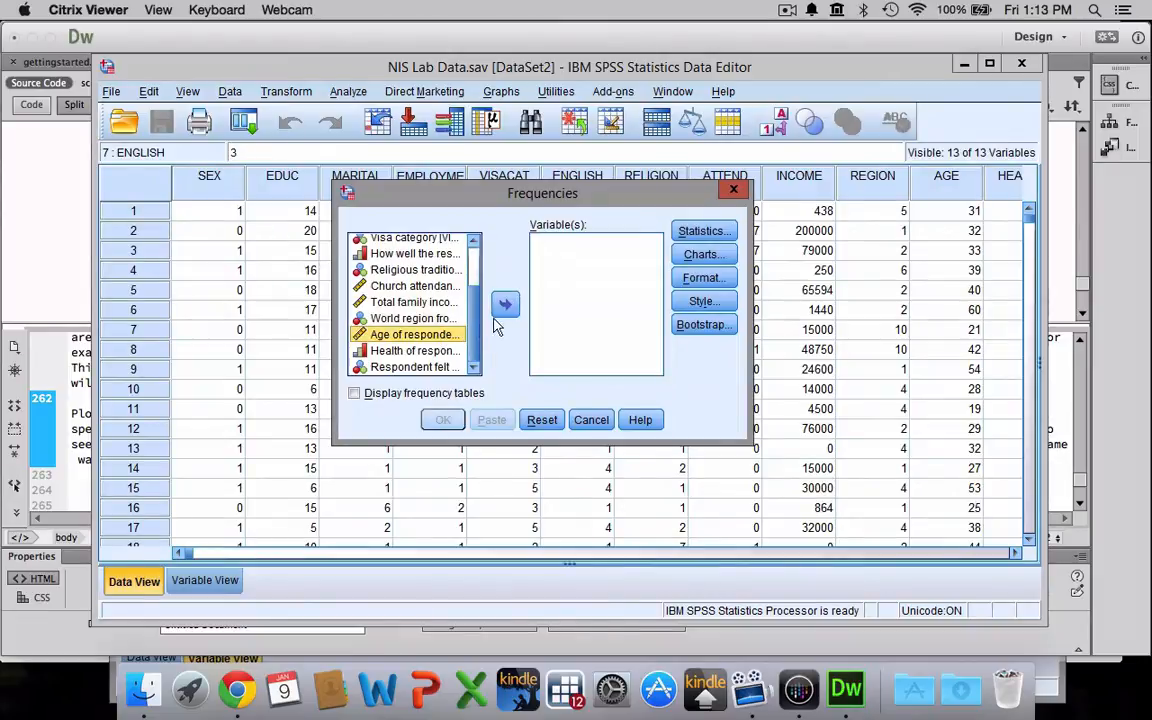
left_click(505, 304)
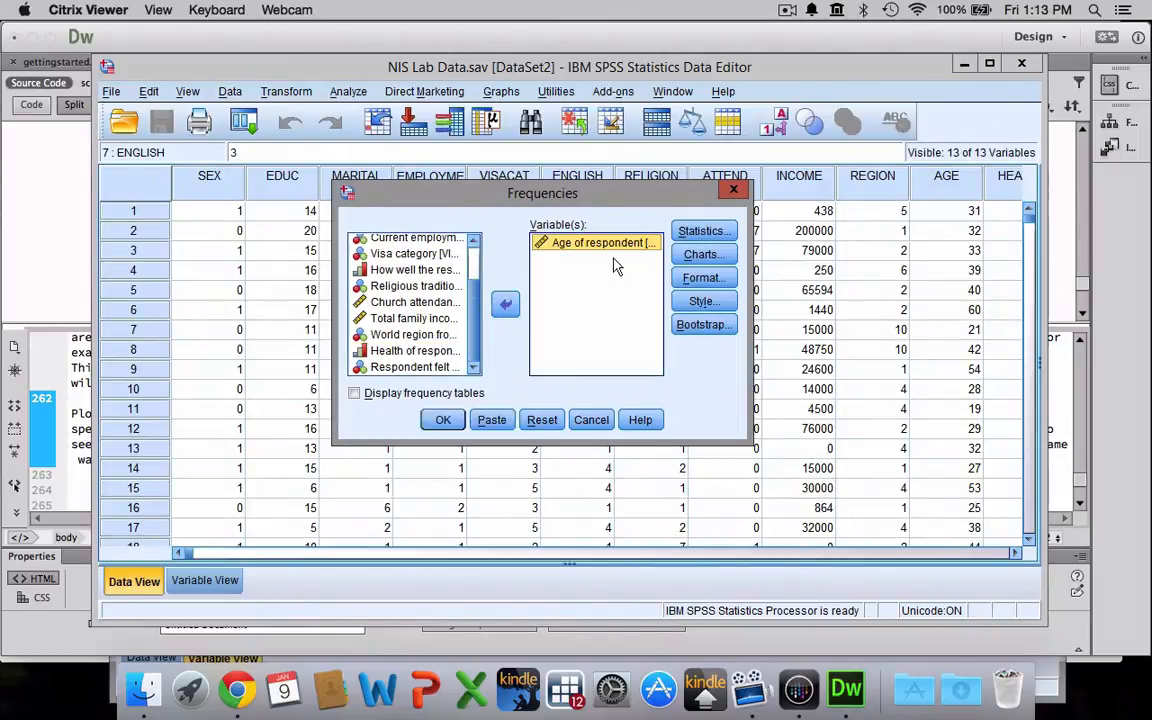
mouse_move(643, 270)
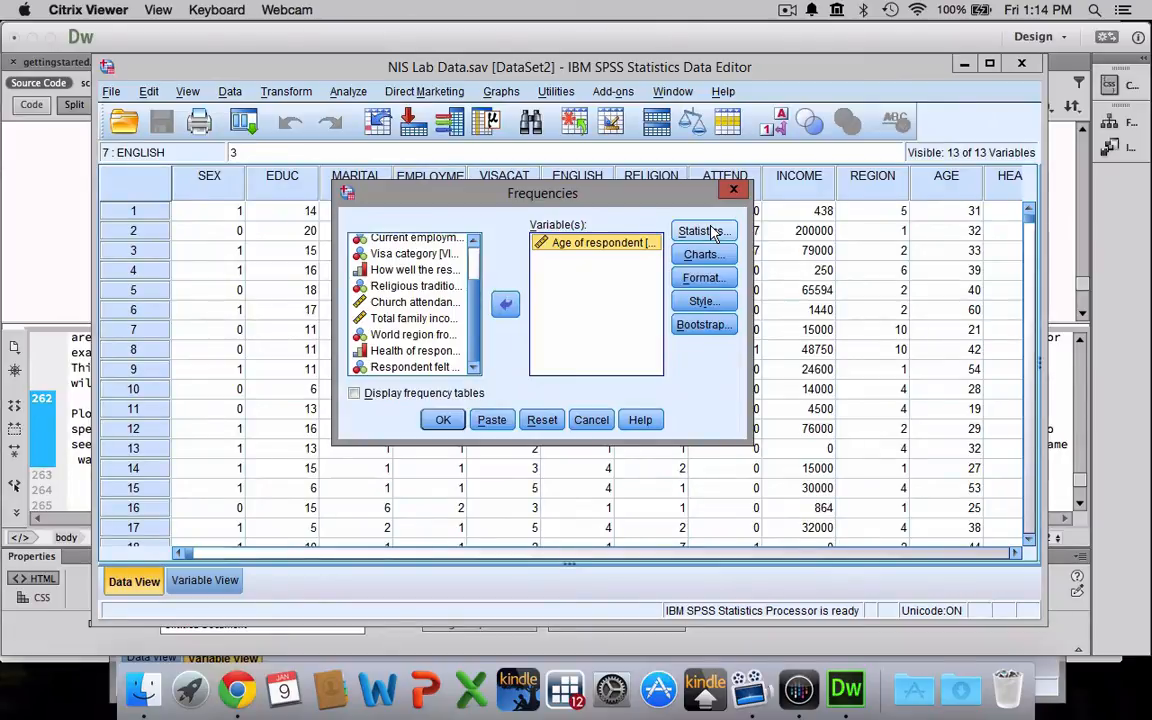
Tick Quartiles, Mean and Mode in the Frequencies Statistics dialog
left_click(703, 231)
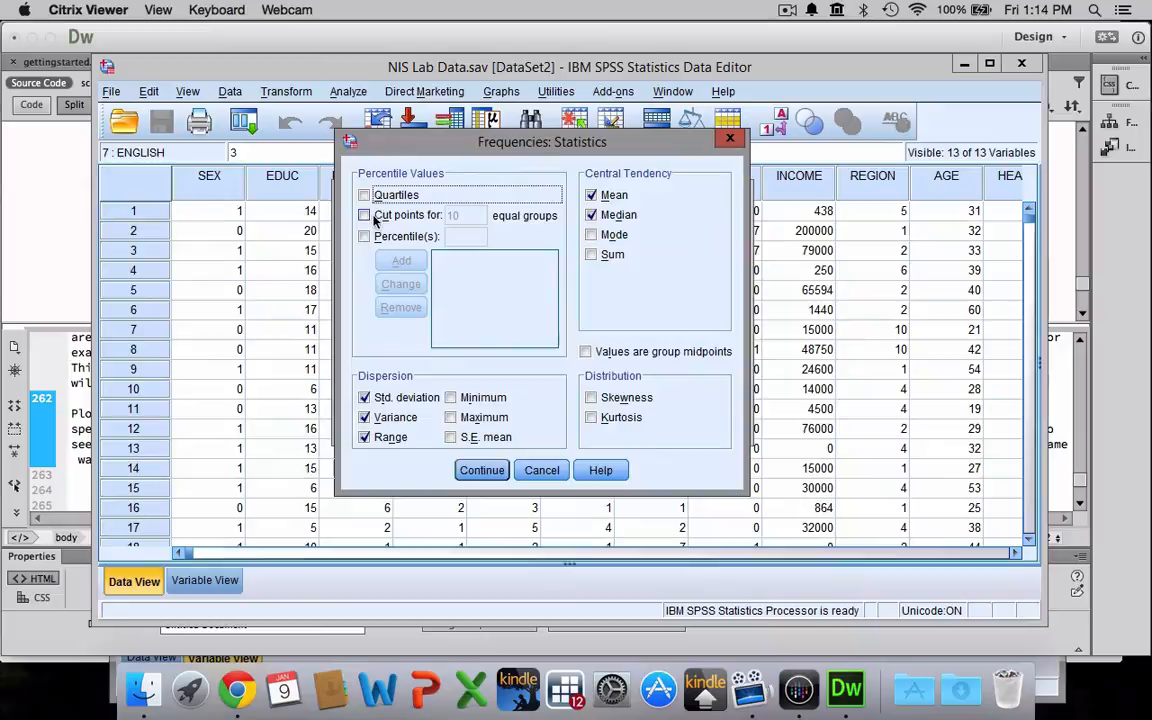
left_click(364, 195)
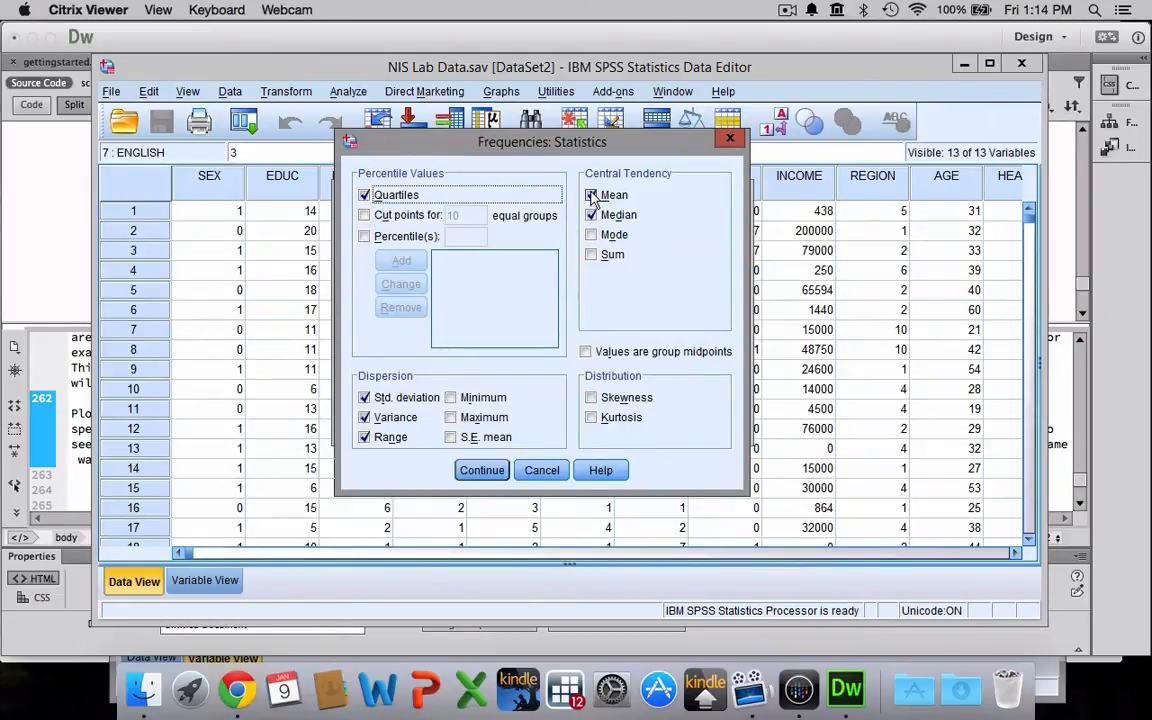
left_click(591, 214)
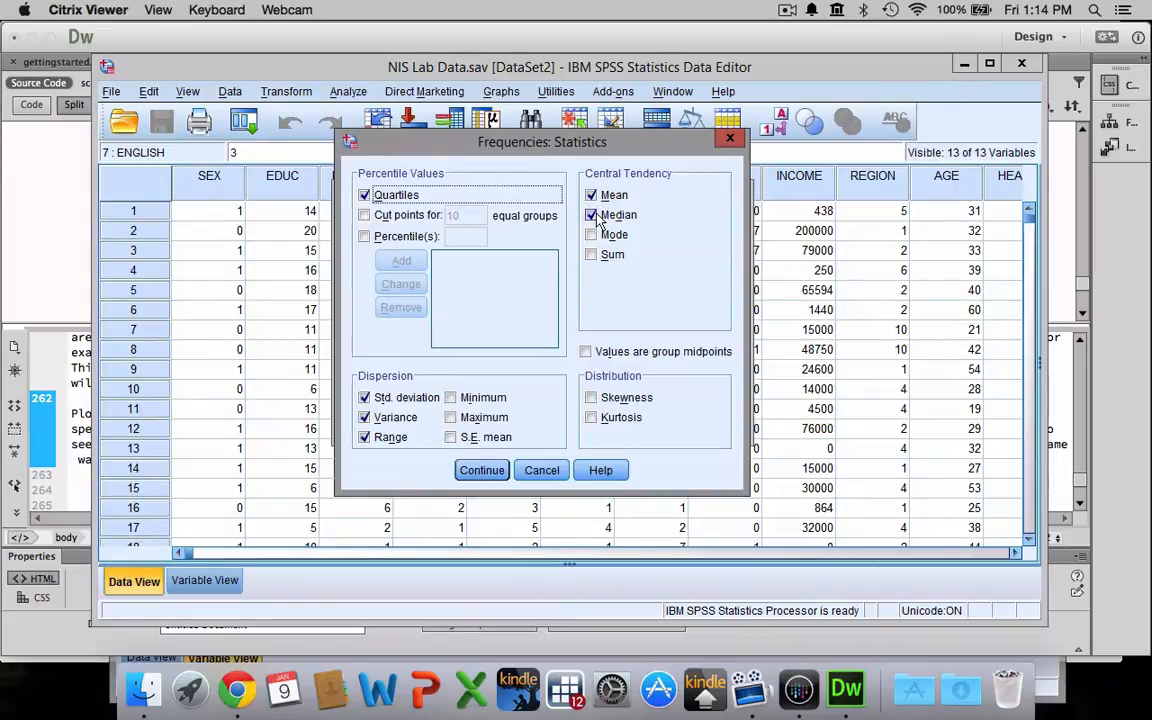
left_click(591, 234)
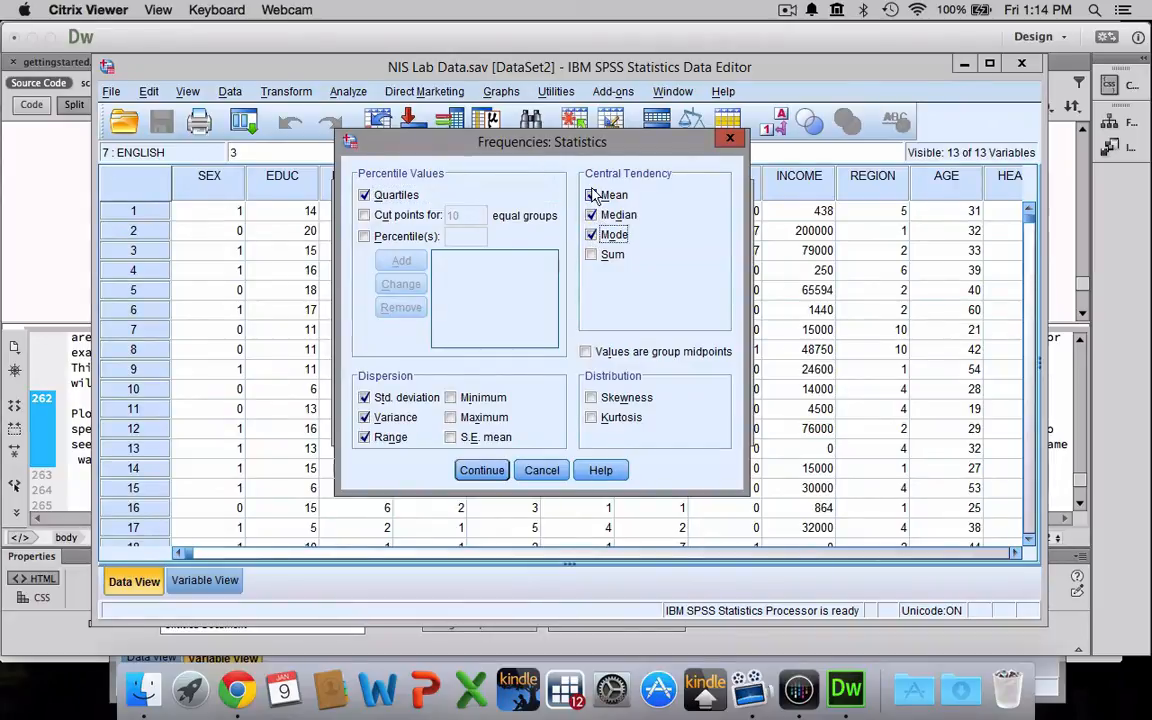
left_click(591, 195)
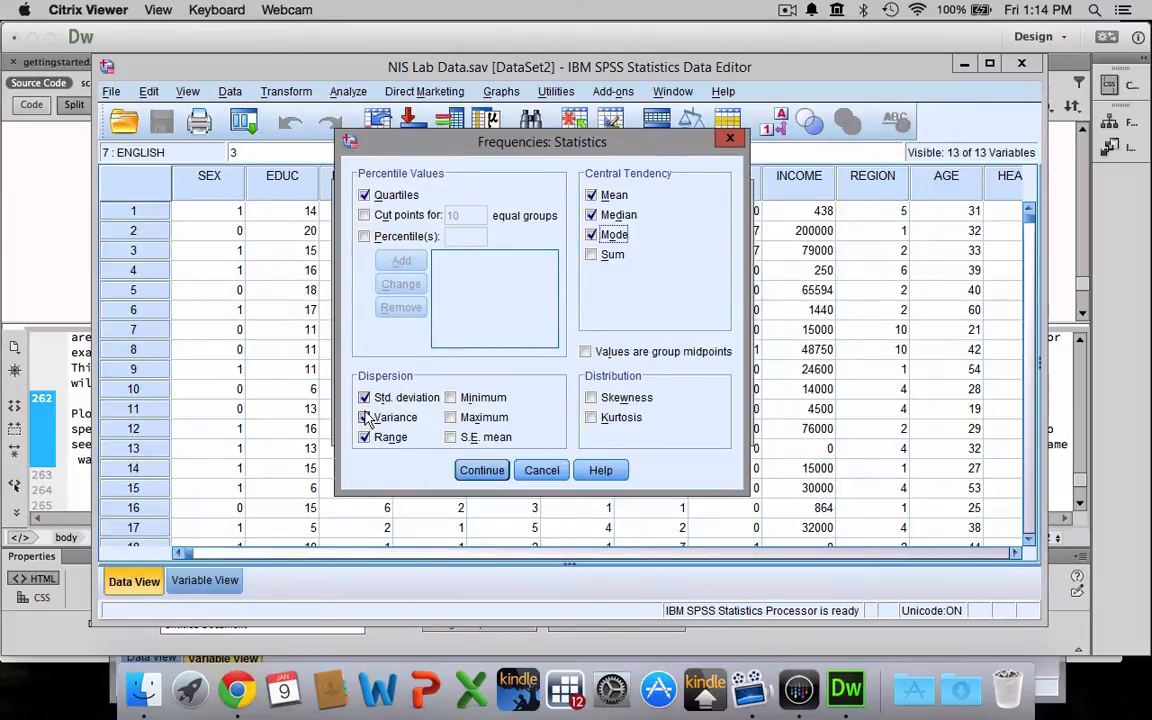
Add variance and median, keep Mode on, and confirm the statistics
left_click(364, 437)
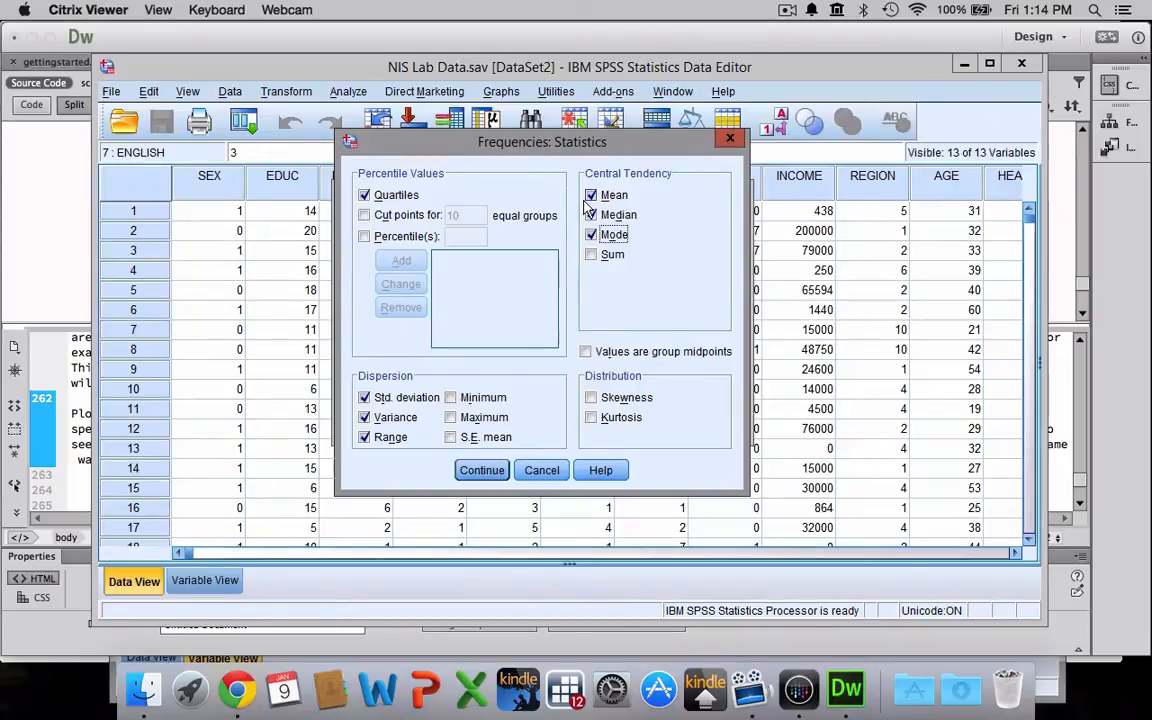
left_click(591, 215)
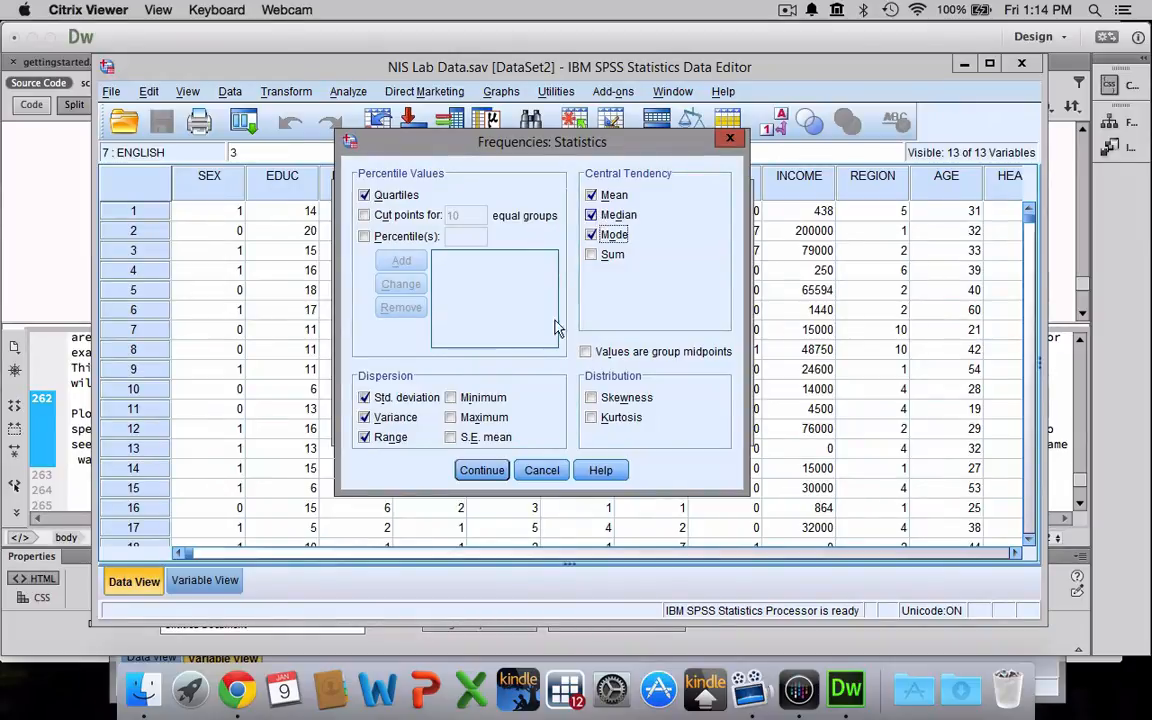
left_click(591, 234)
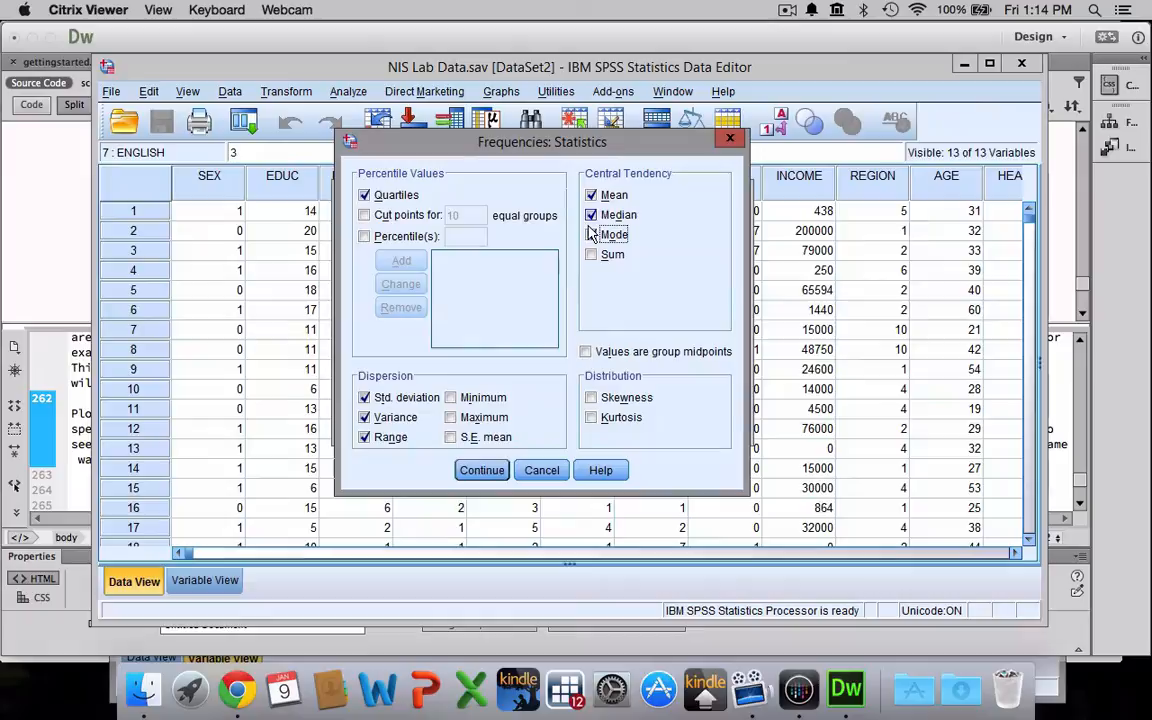
left_click(591, 234)
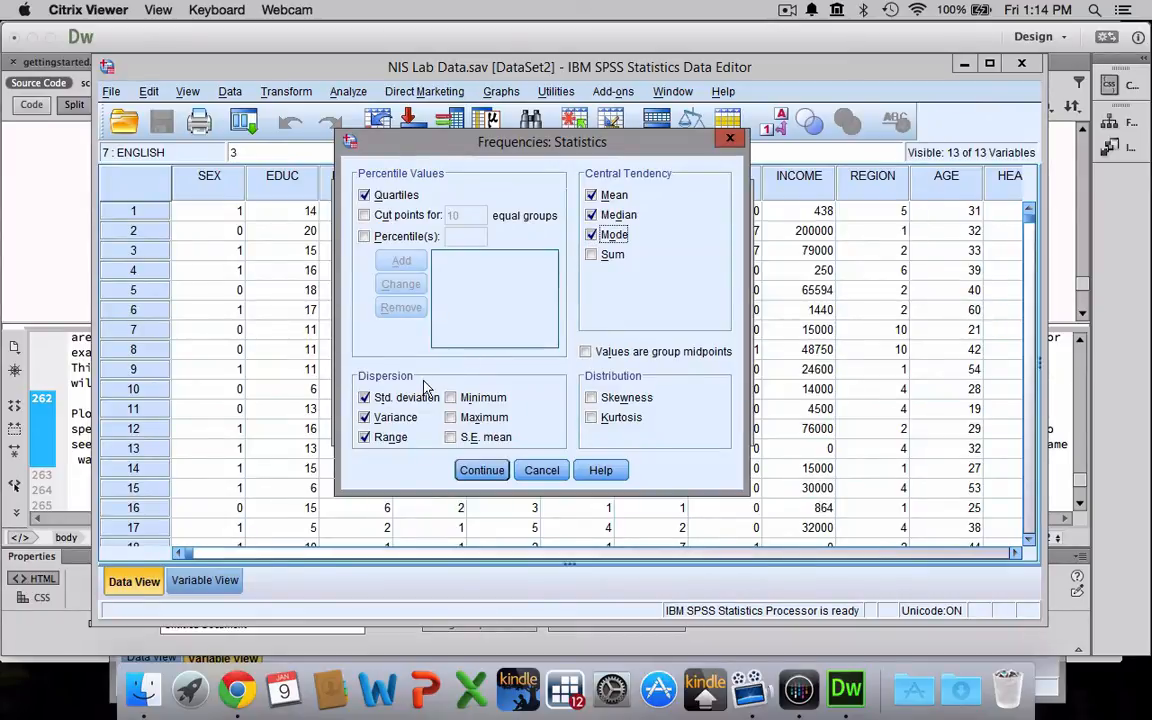
left_click(481, 470)
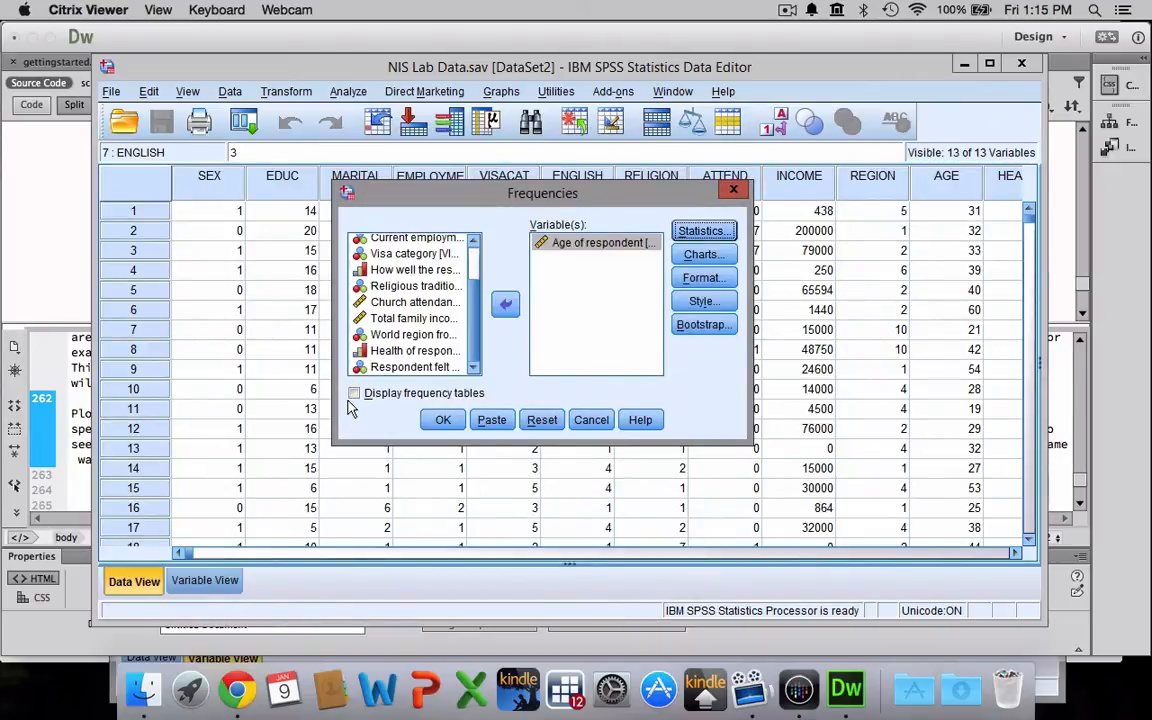
Run the age Frequencies with Display frequency tables unchecked
left_click(354, 392)
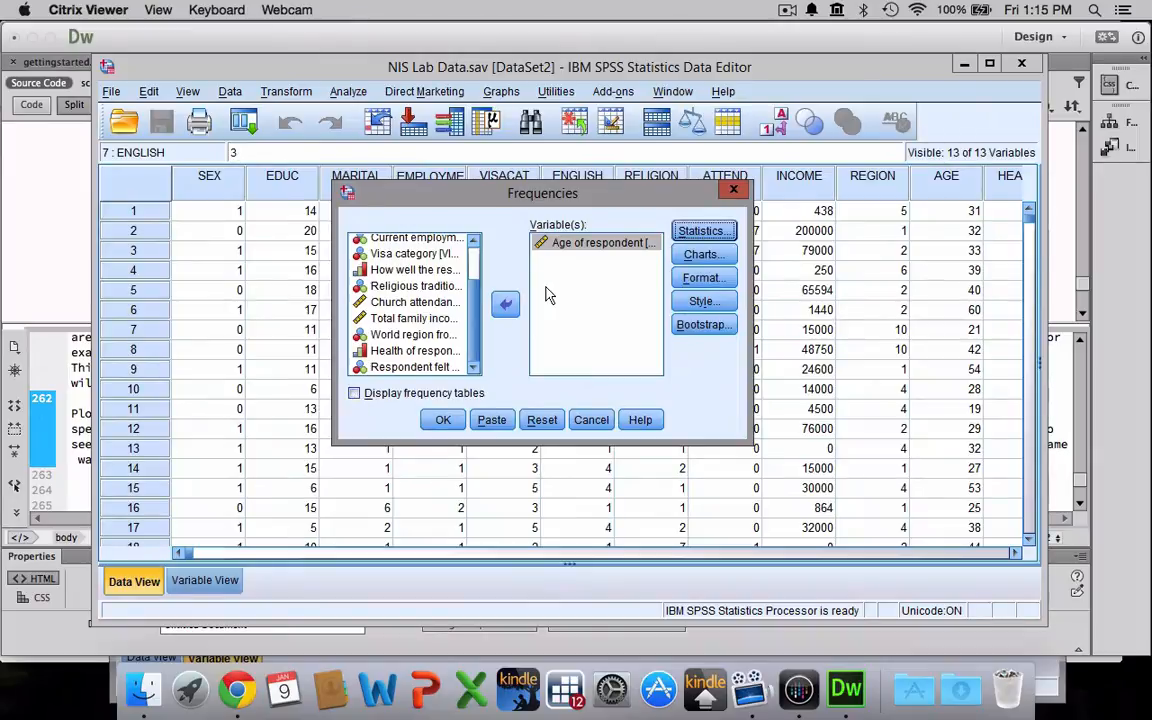
left_click(600, 242)
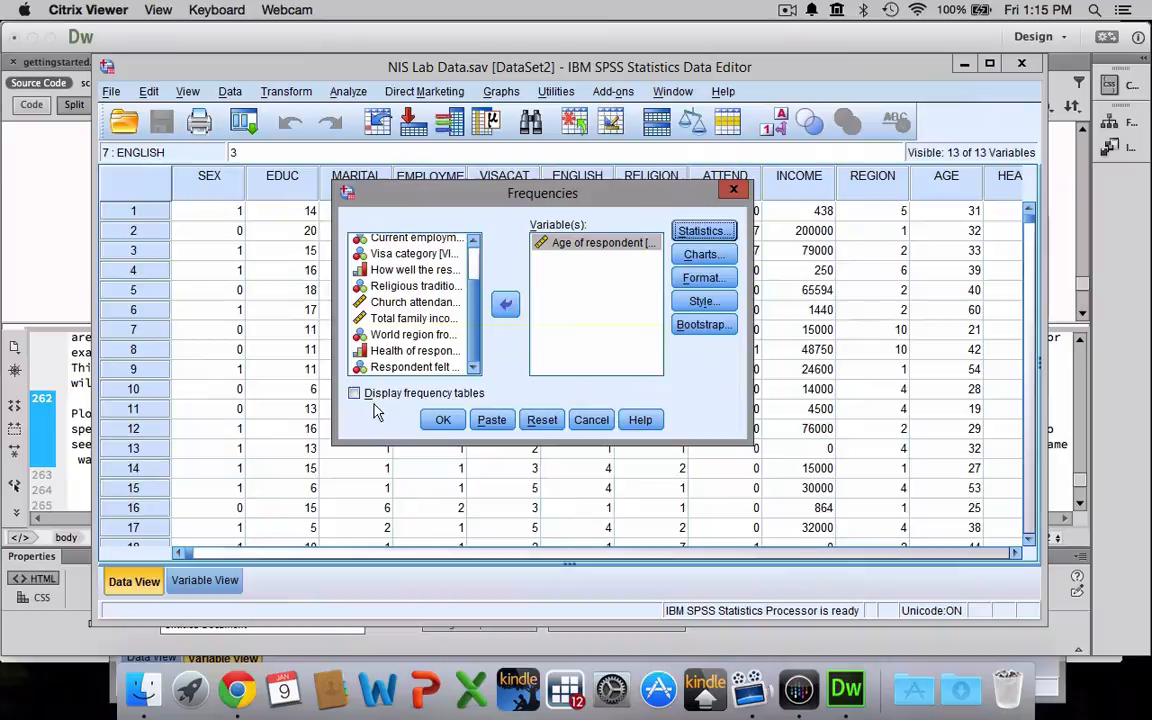
left_click(354, 392)
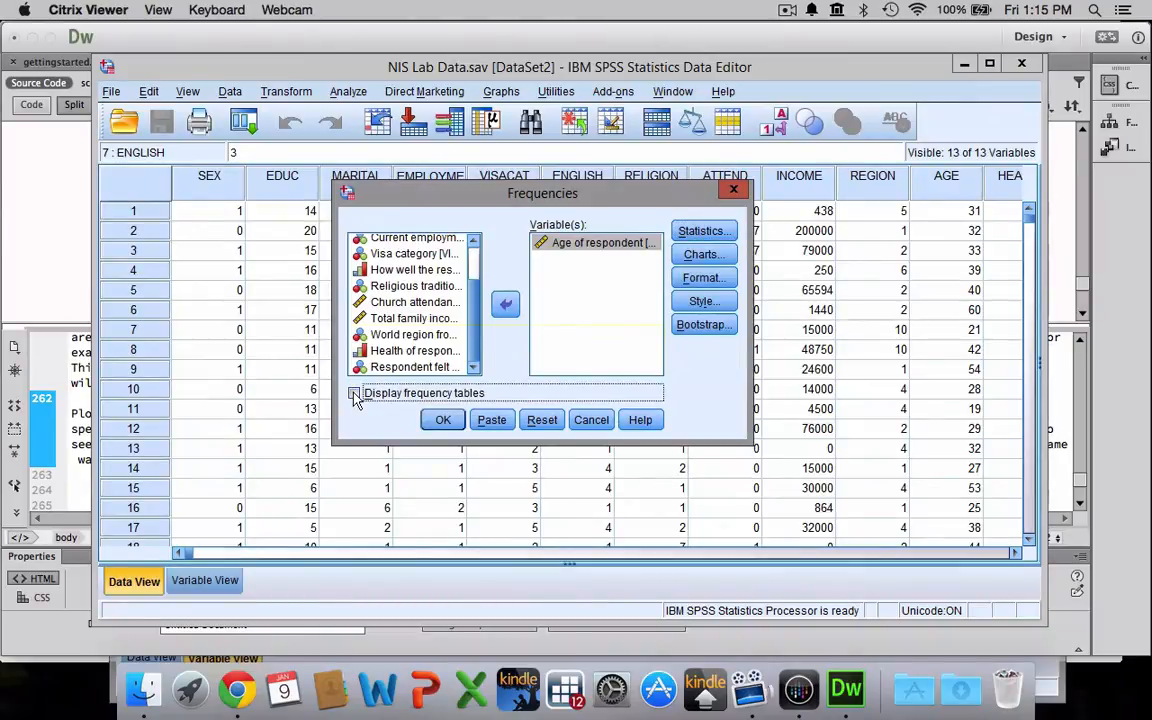
left_click(354, 392)
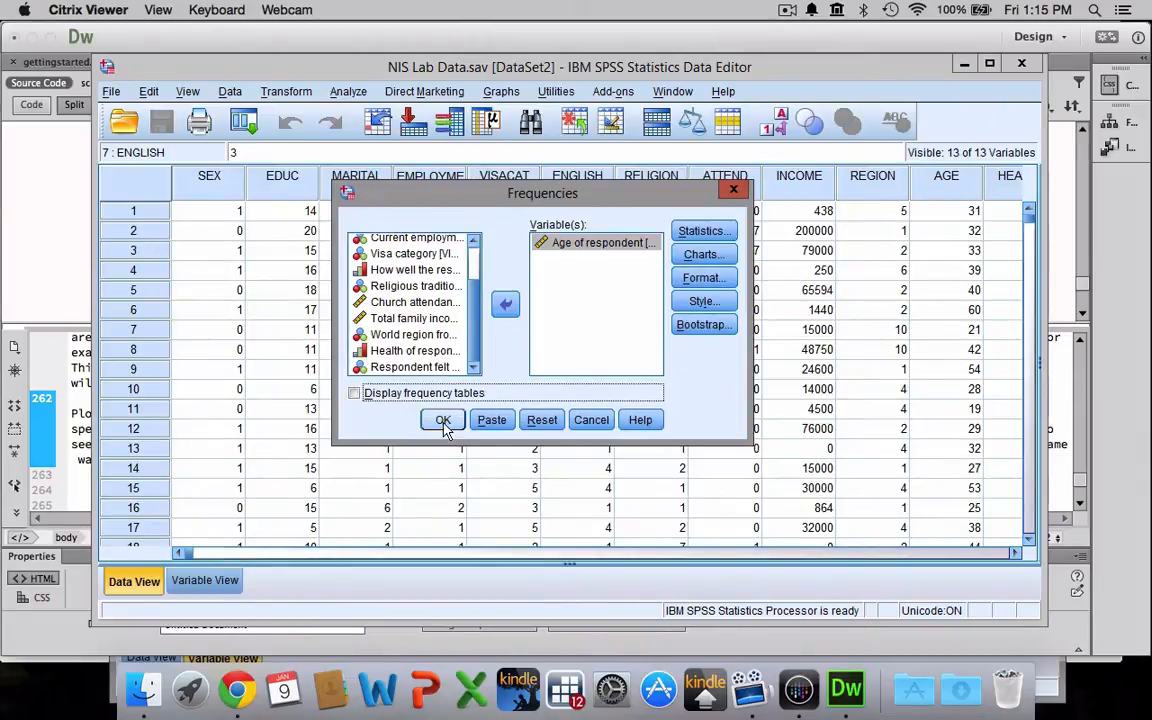
left_click(442, 419)
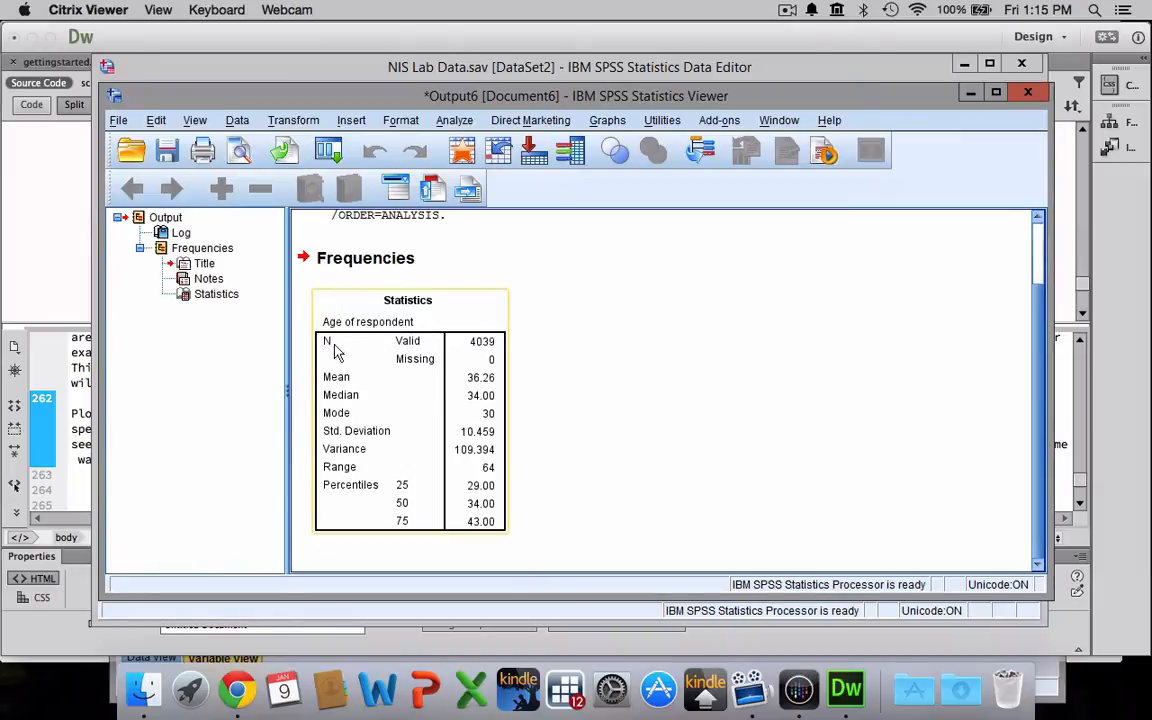
mouse_move(490, 358)
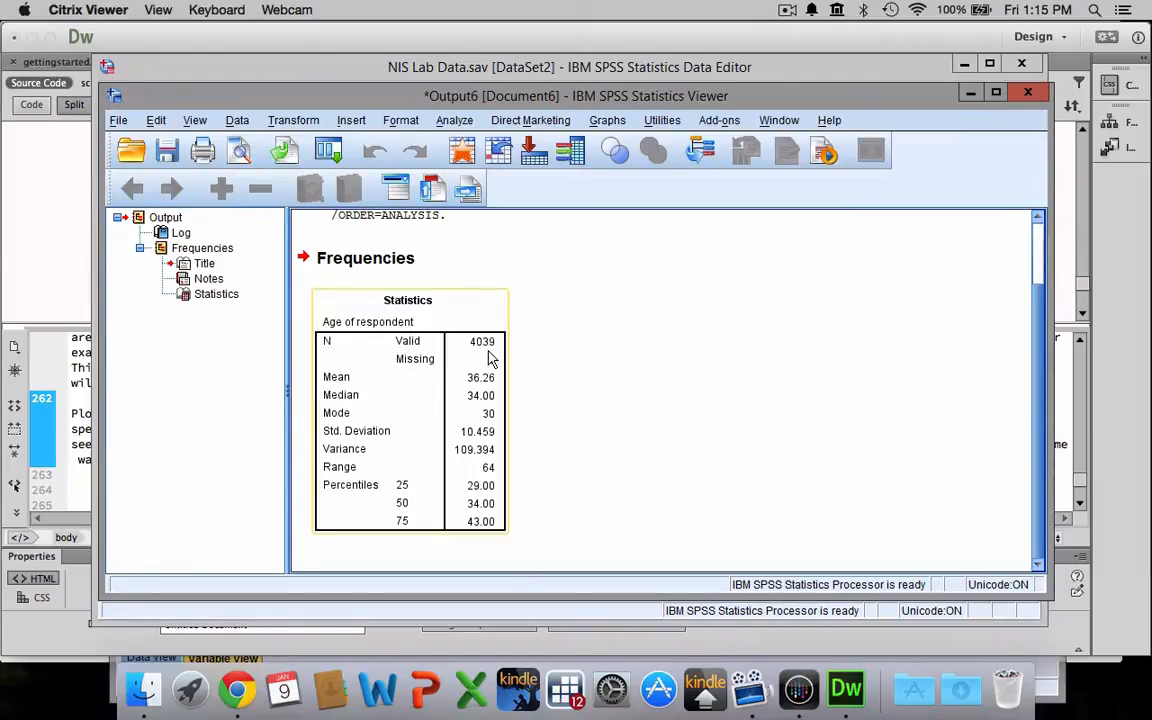
mouse_move(490, 357)
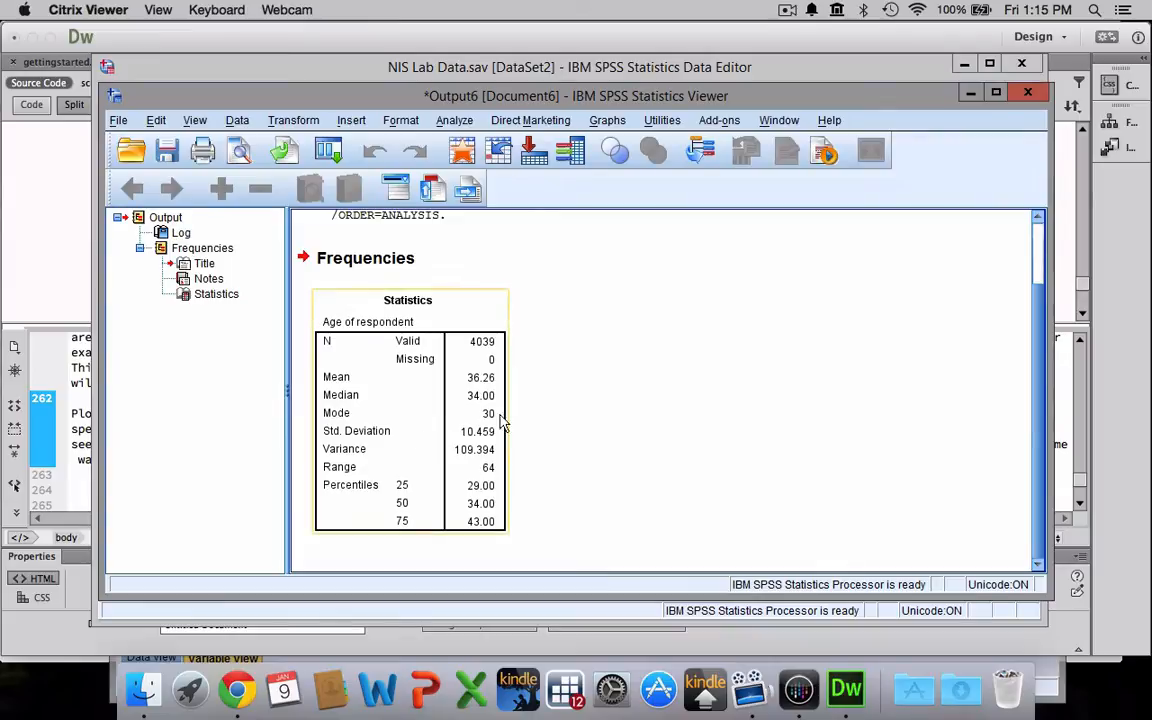
mouse_move(495, 435)
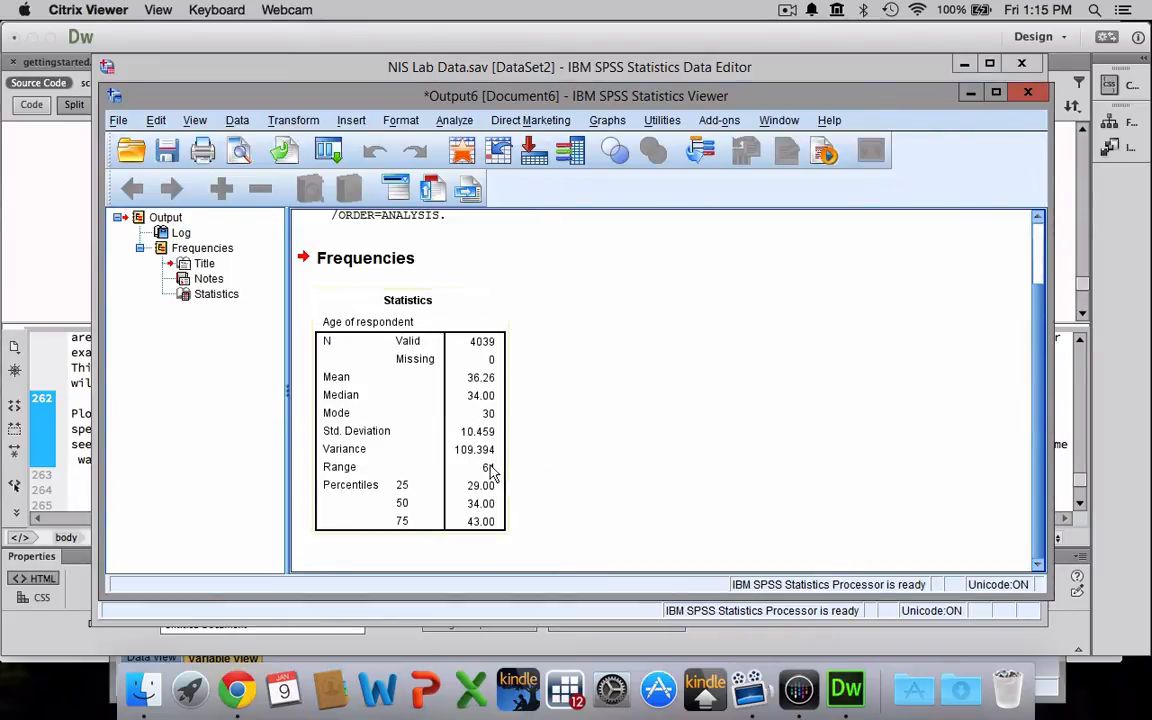
mouse_move(490, 470)
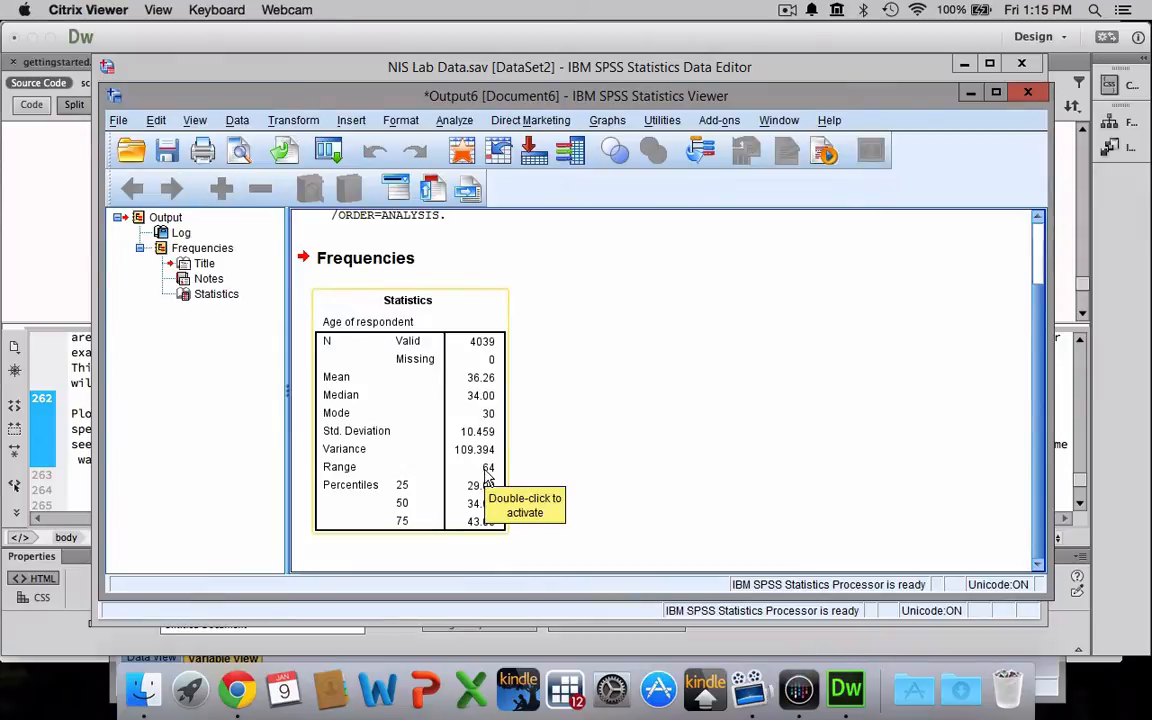
mouse_move(650, 448)
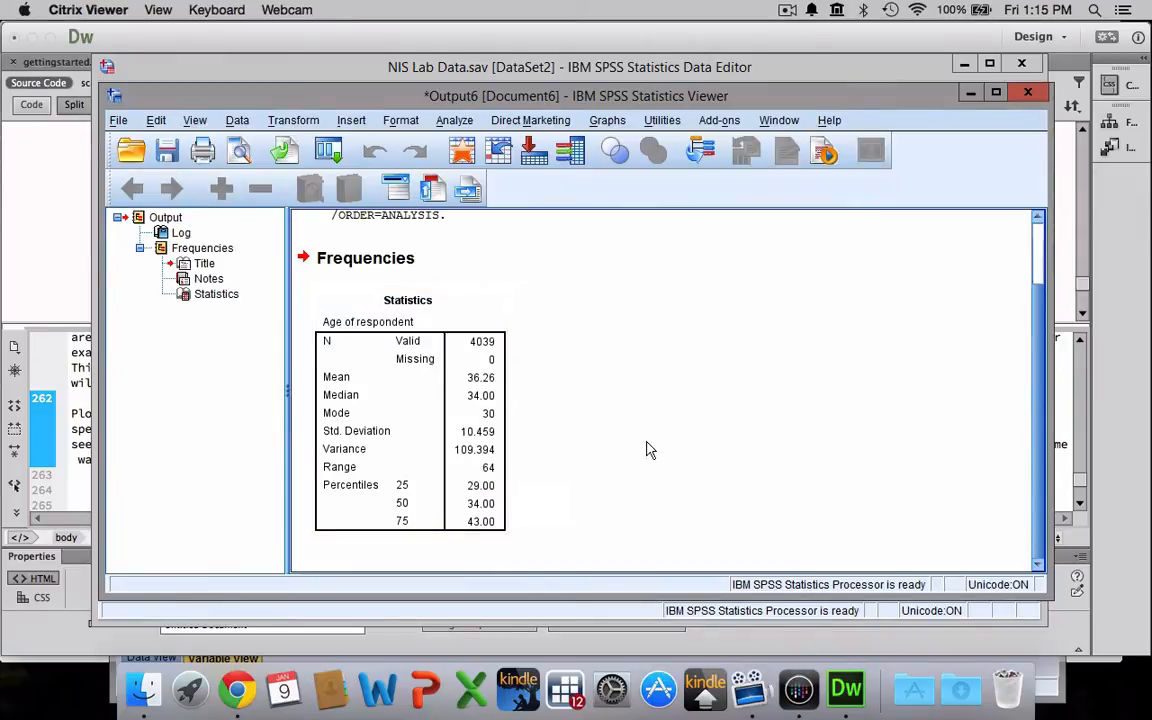
mouse_move(612, 463)
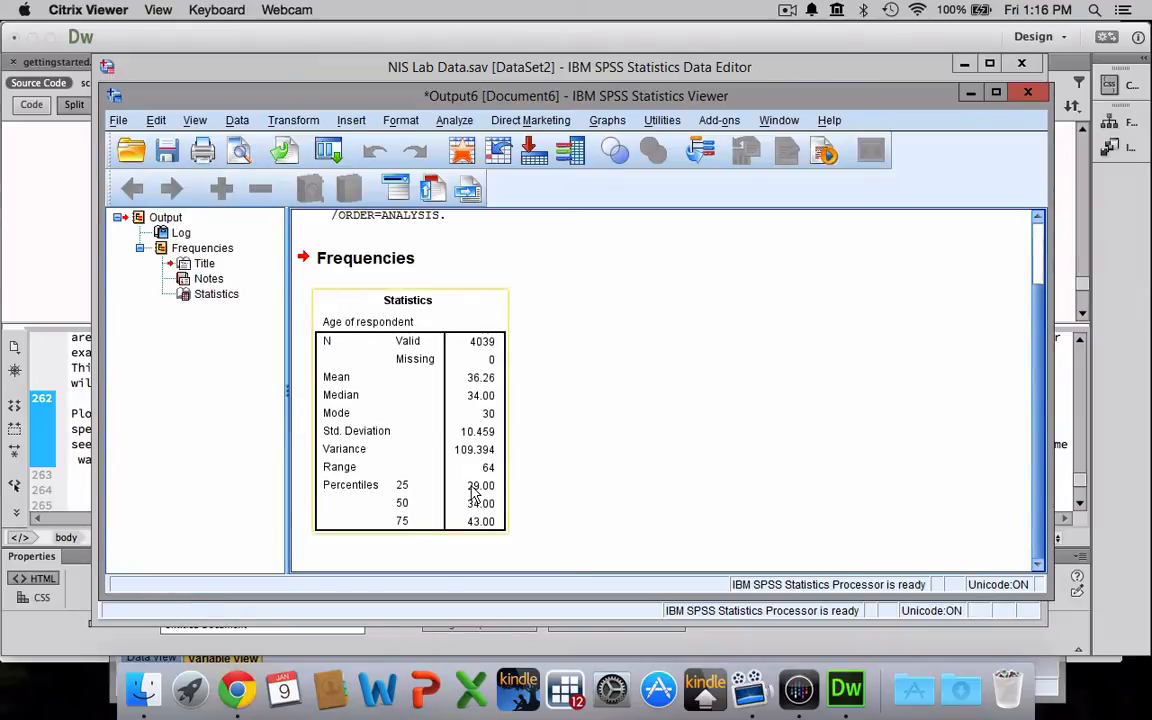
mouse_move(487, 527)
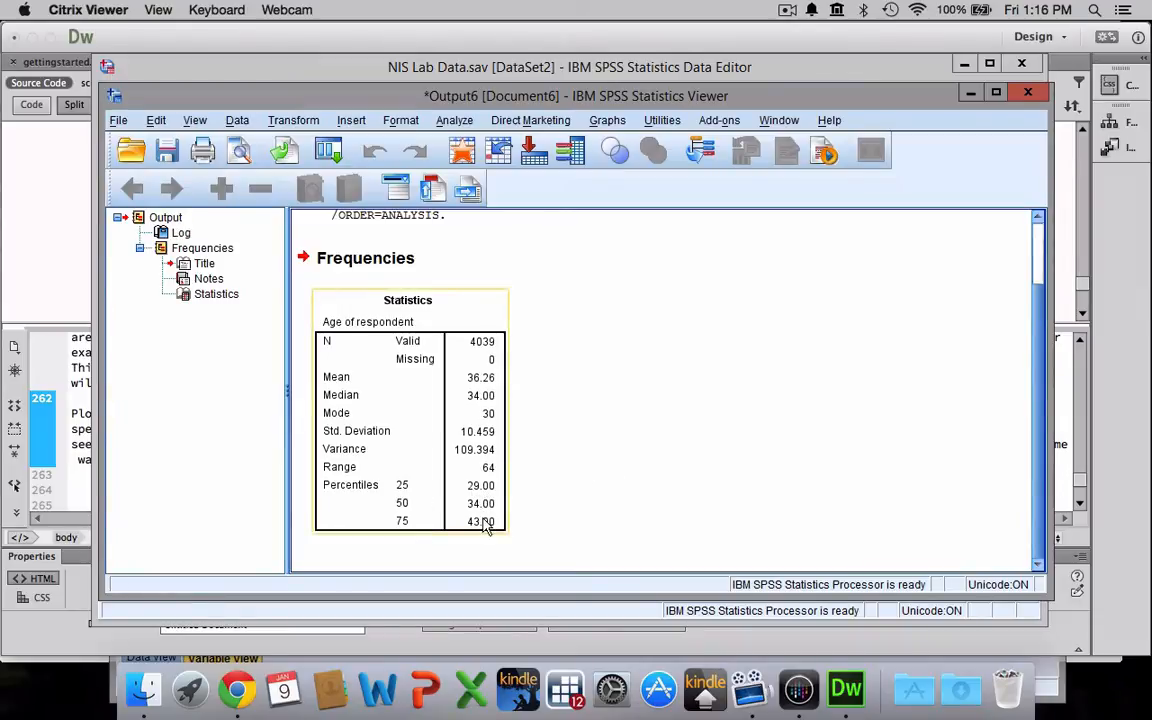
mouse_move(486, 520)
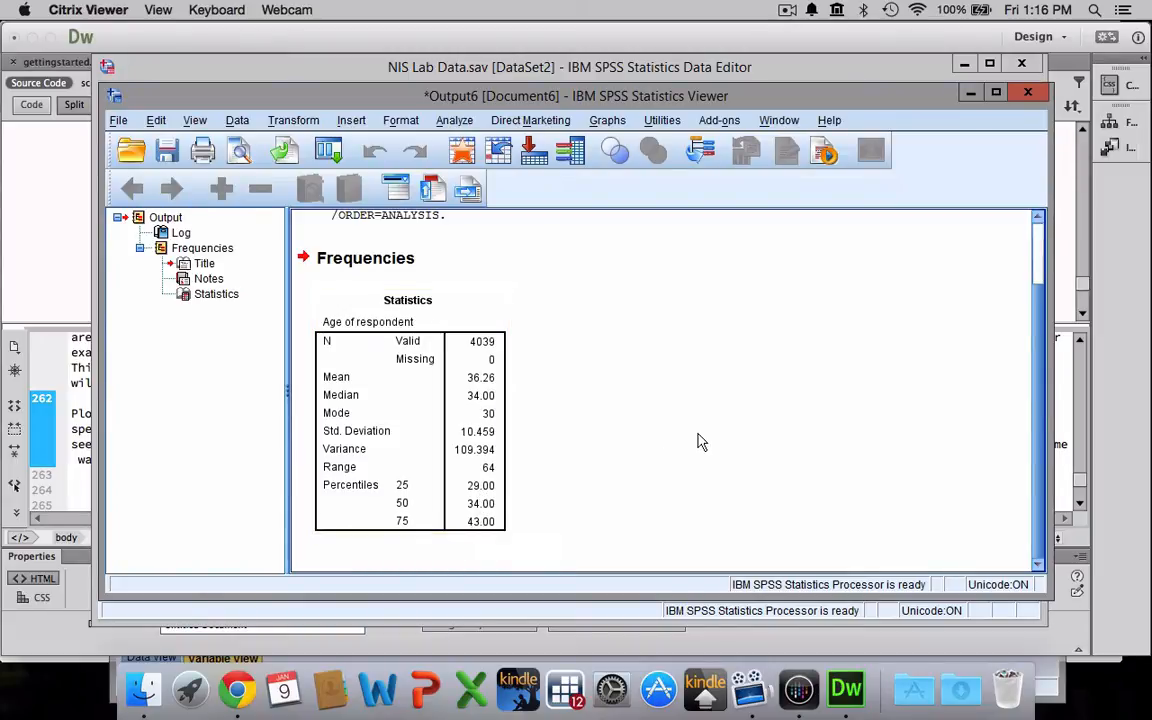
mouse_move(428, 284)
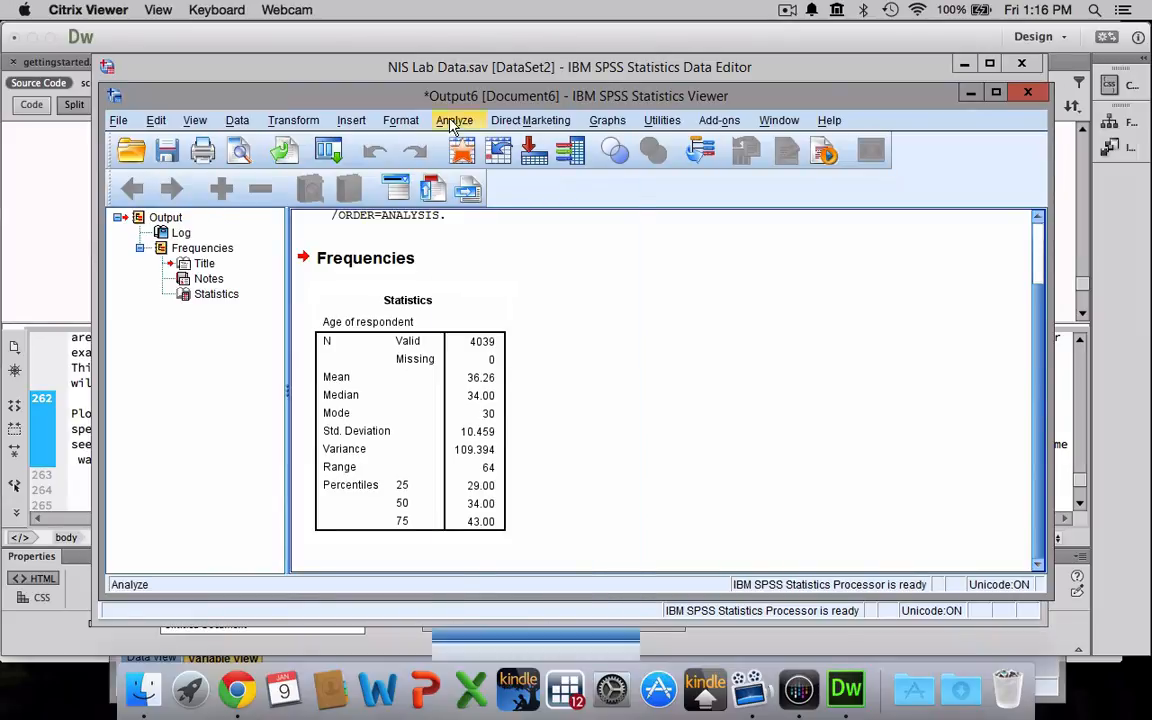
Reopen Frequencies, replacing Age of respondent with Current marital status
left_click(454, 120)
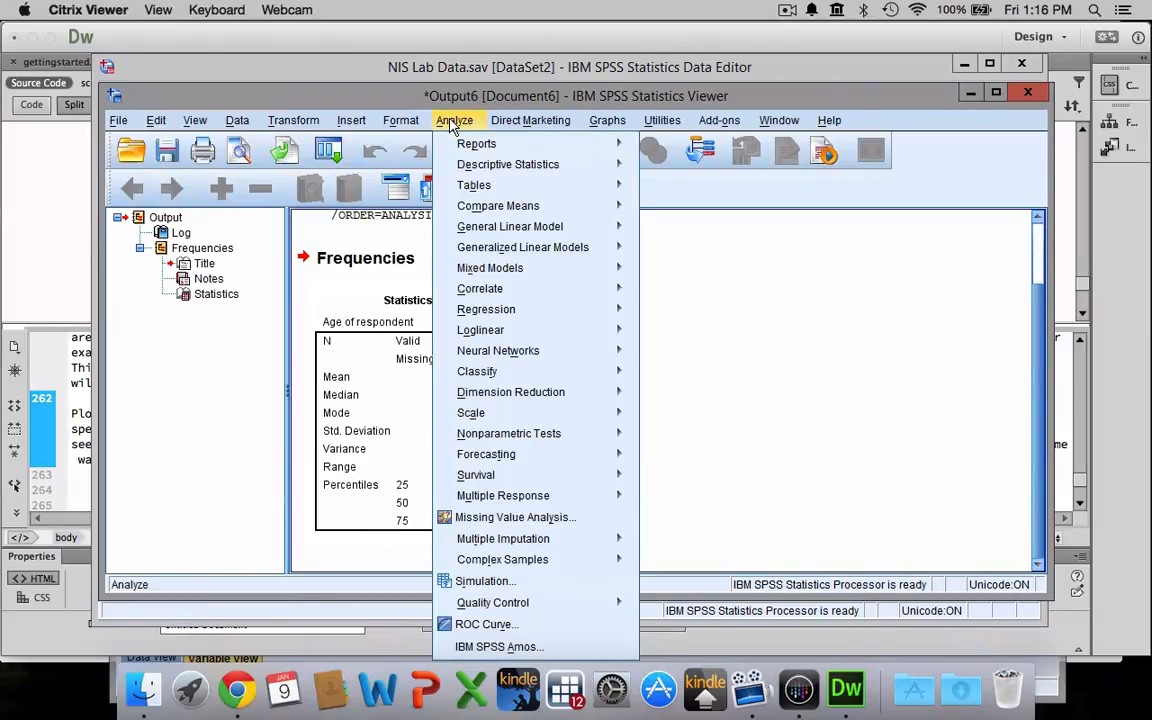
mouse_move(476, 143)
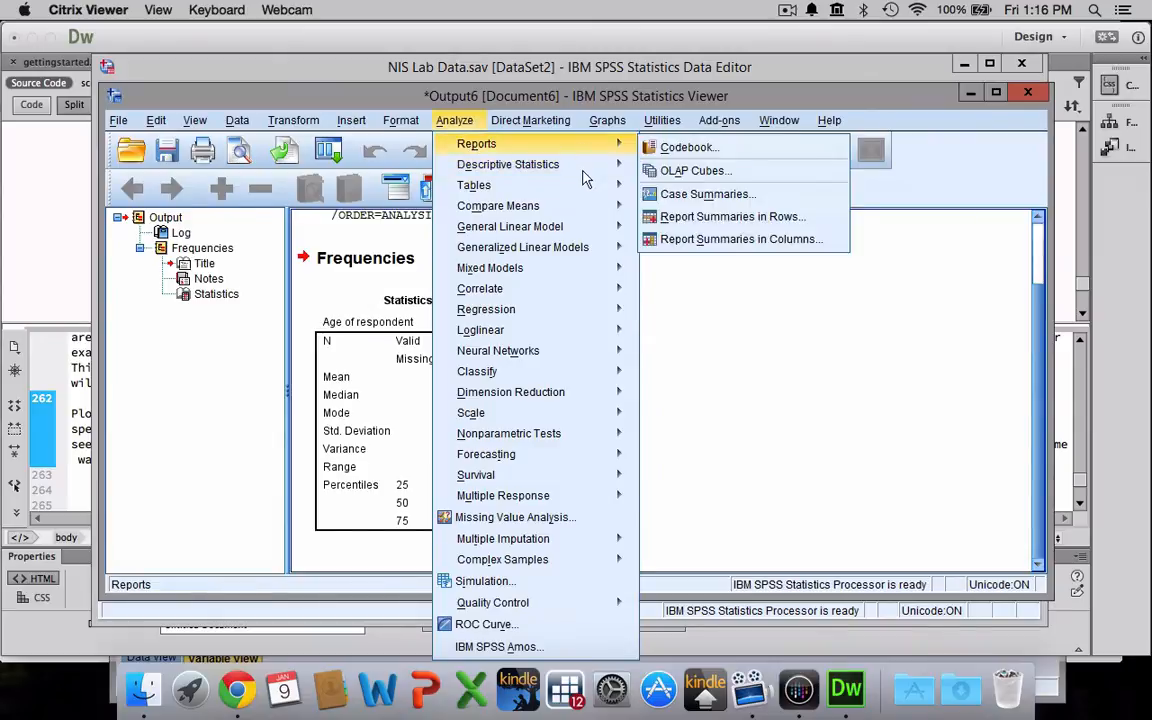
left_click(507, 164)
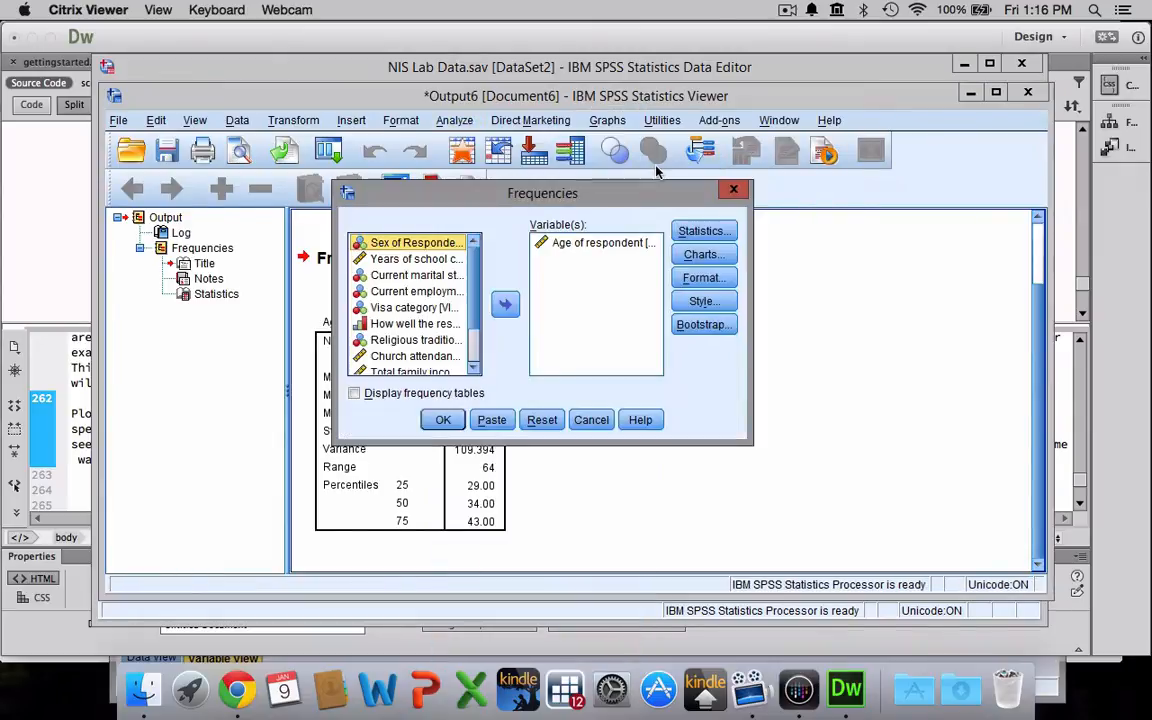
left_click(506, 304)
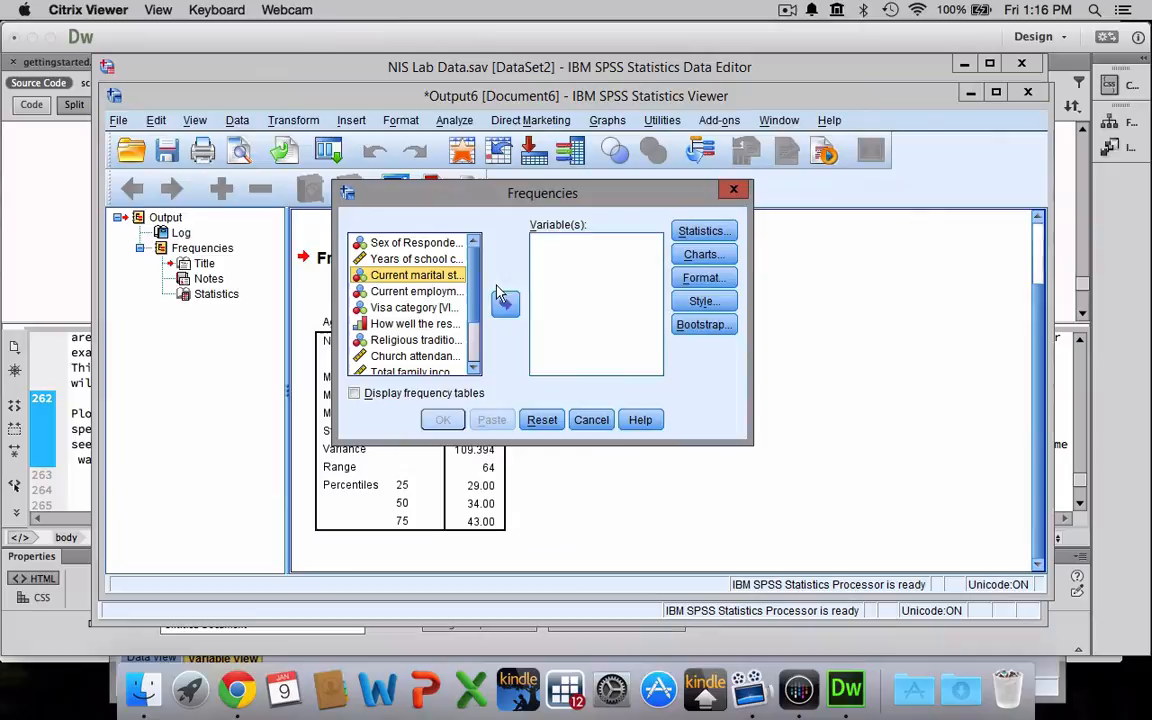
left_click(505, 304)
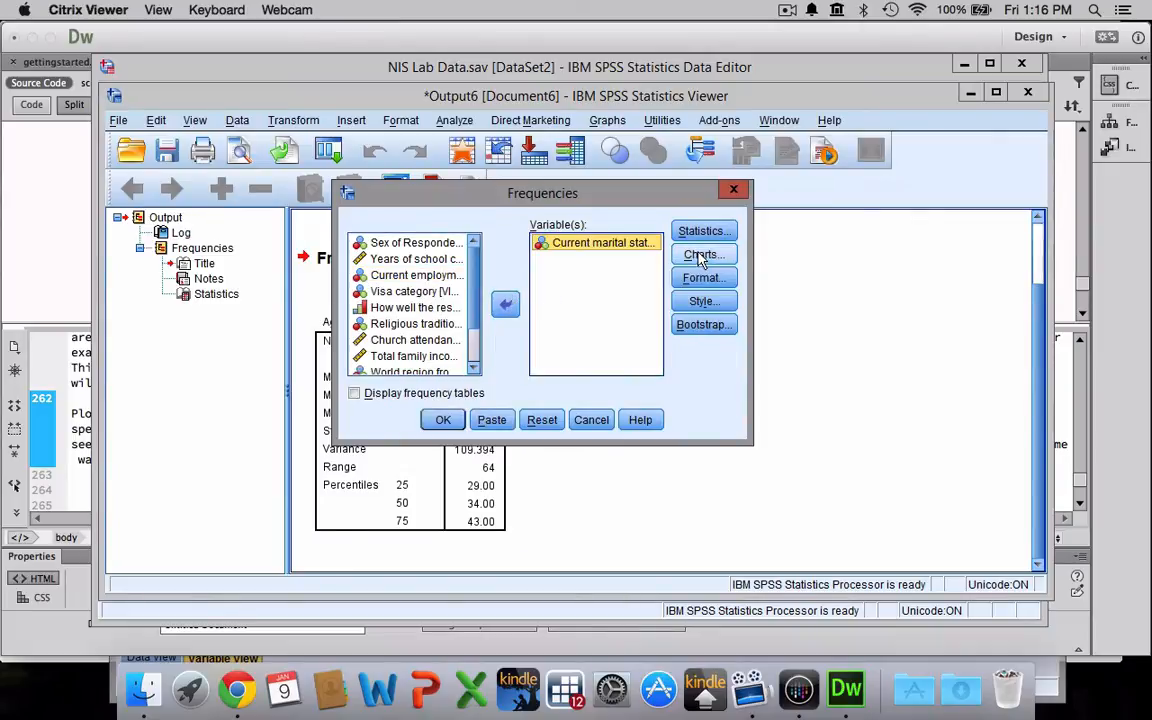
Uncheck quartiles, mean, median, std. deviation, variance and range, keeping only Mode
left_click(704, 231)
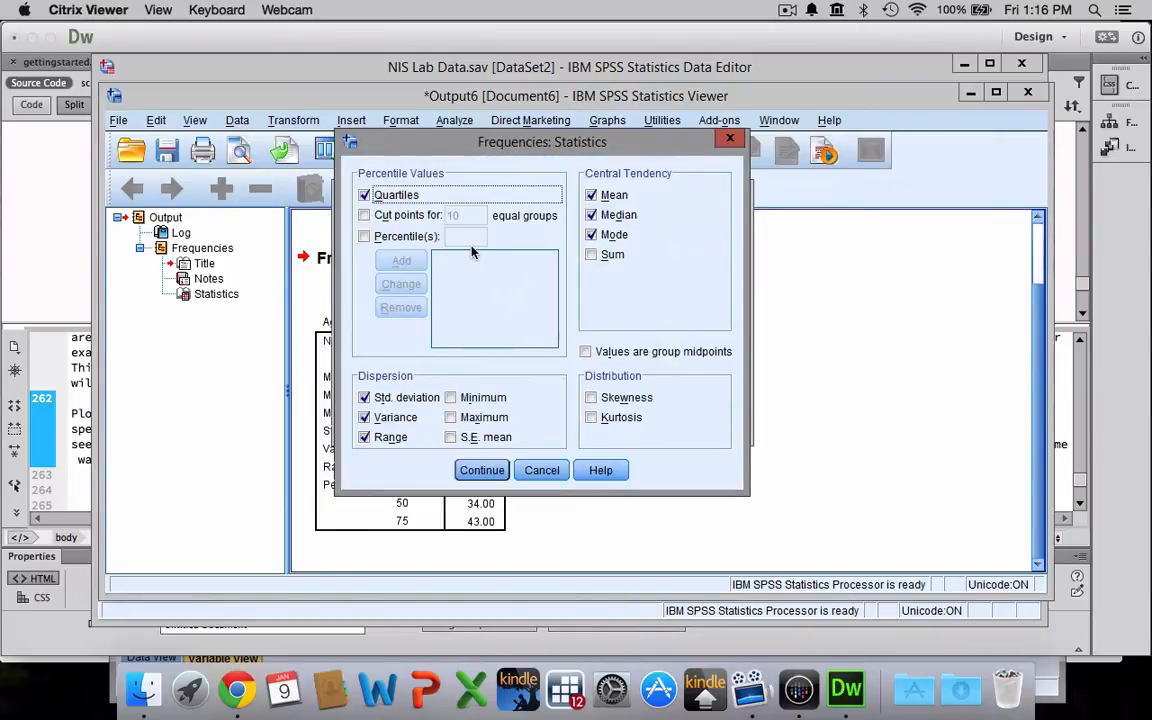
left_click(365, 195)
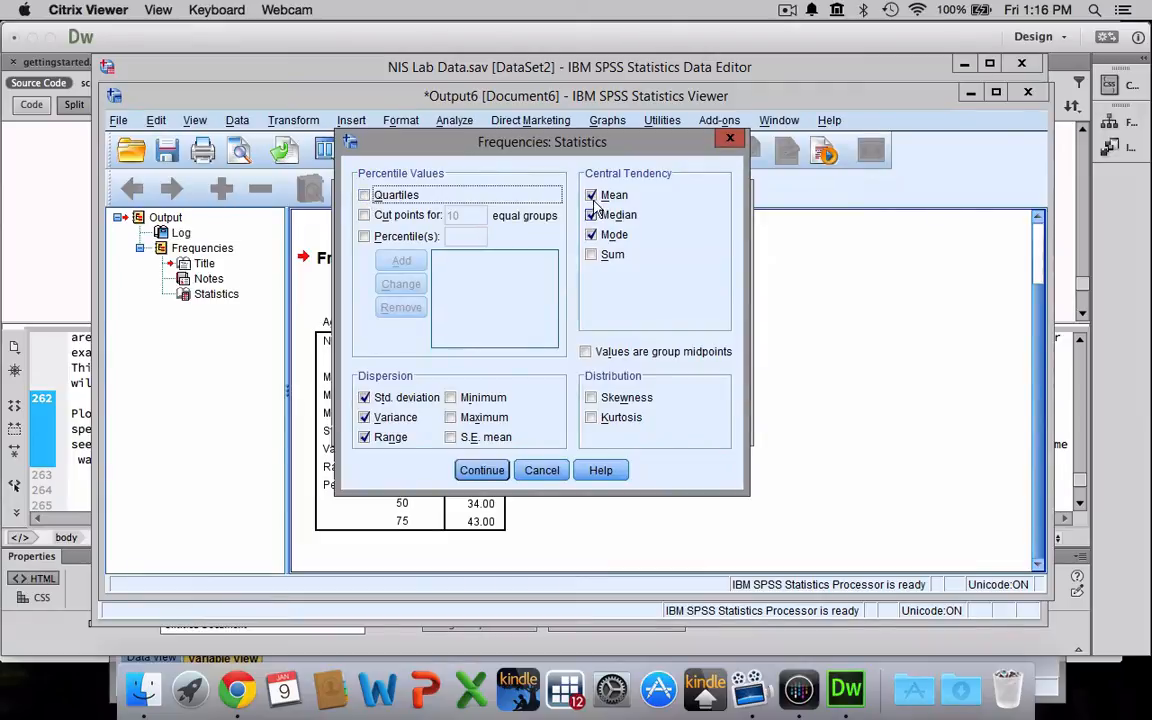
left_click(591, 195)
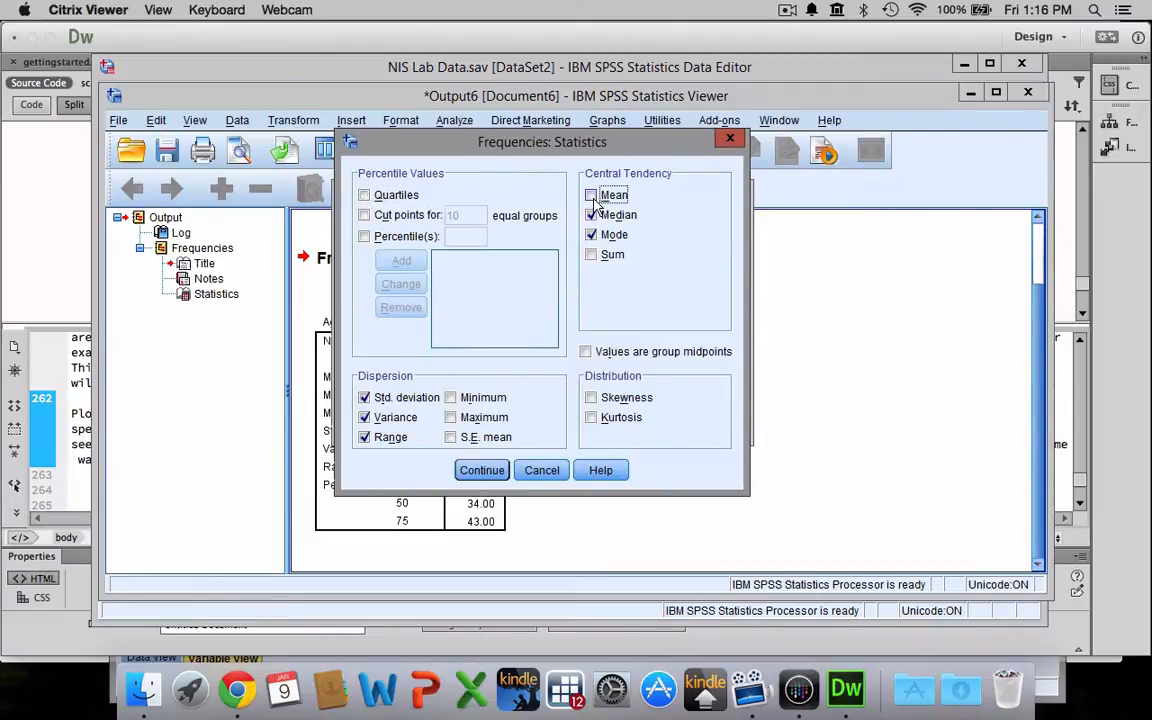
left_click(591, 195)
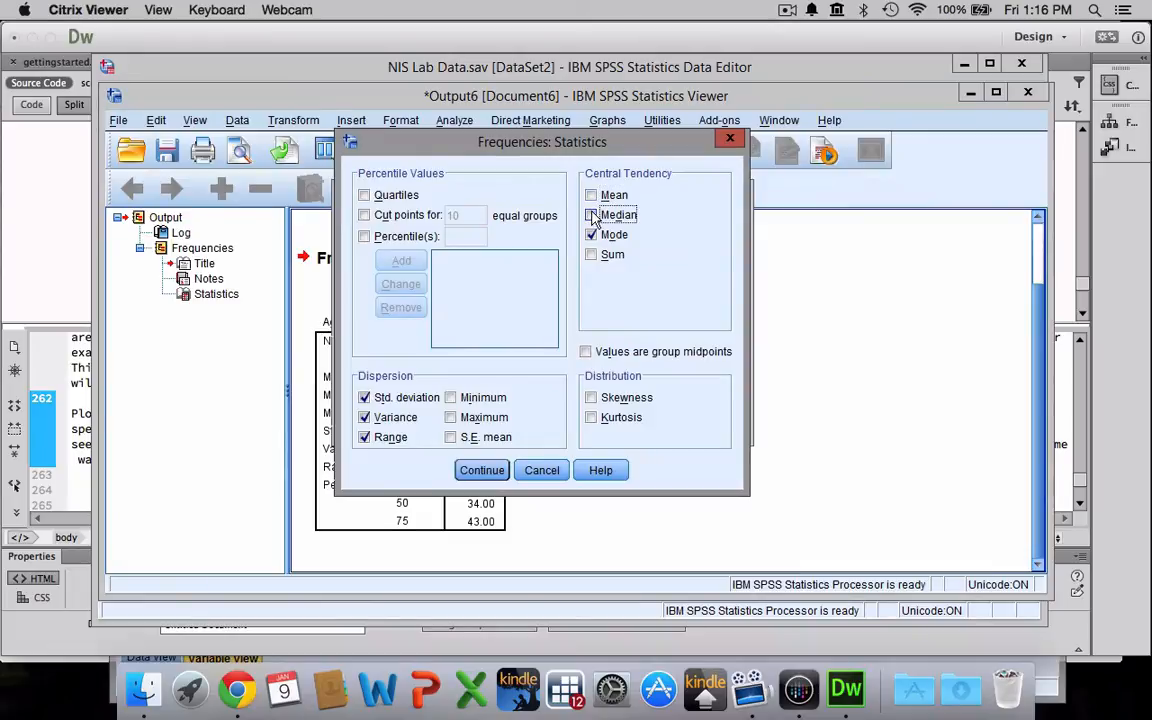
left_click(591, 215)
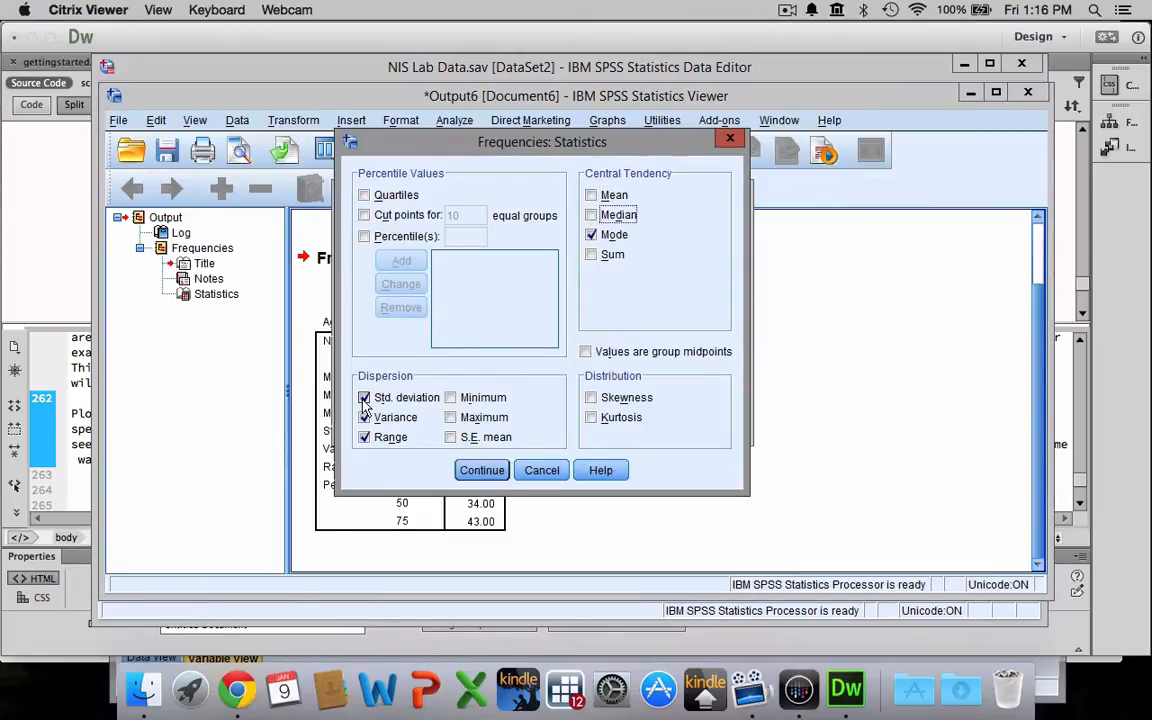
left_click(364, 397)
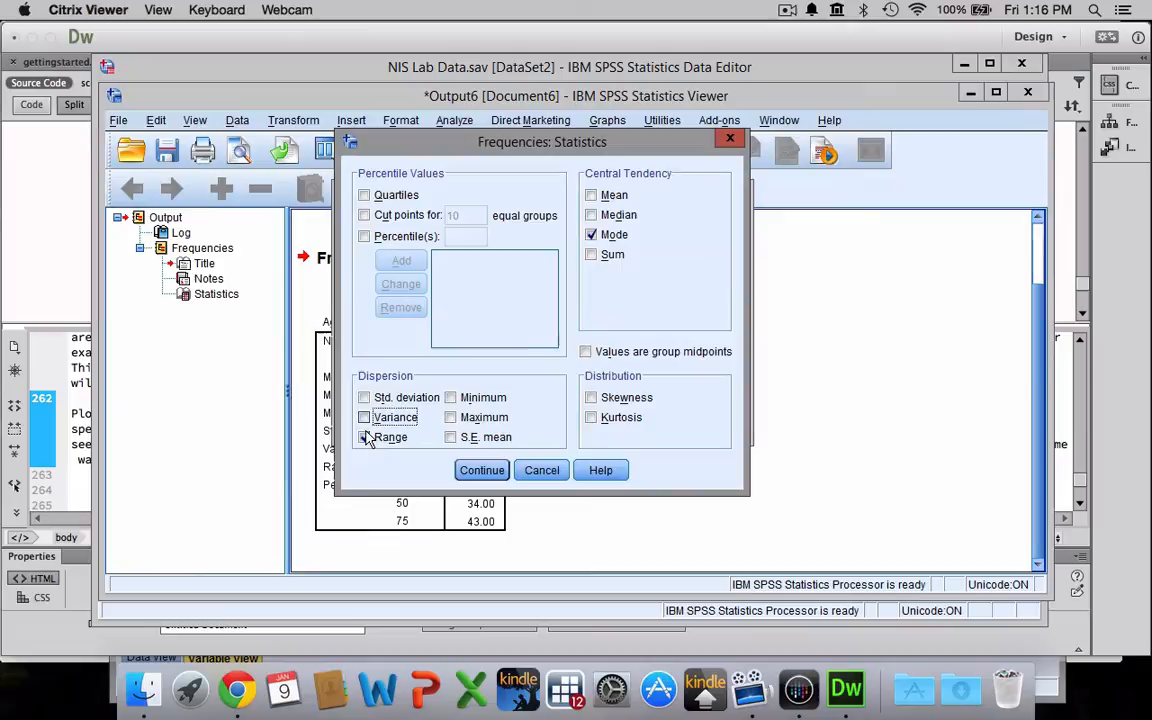
left_click(364, 437)
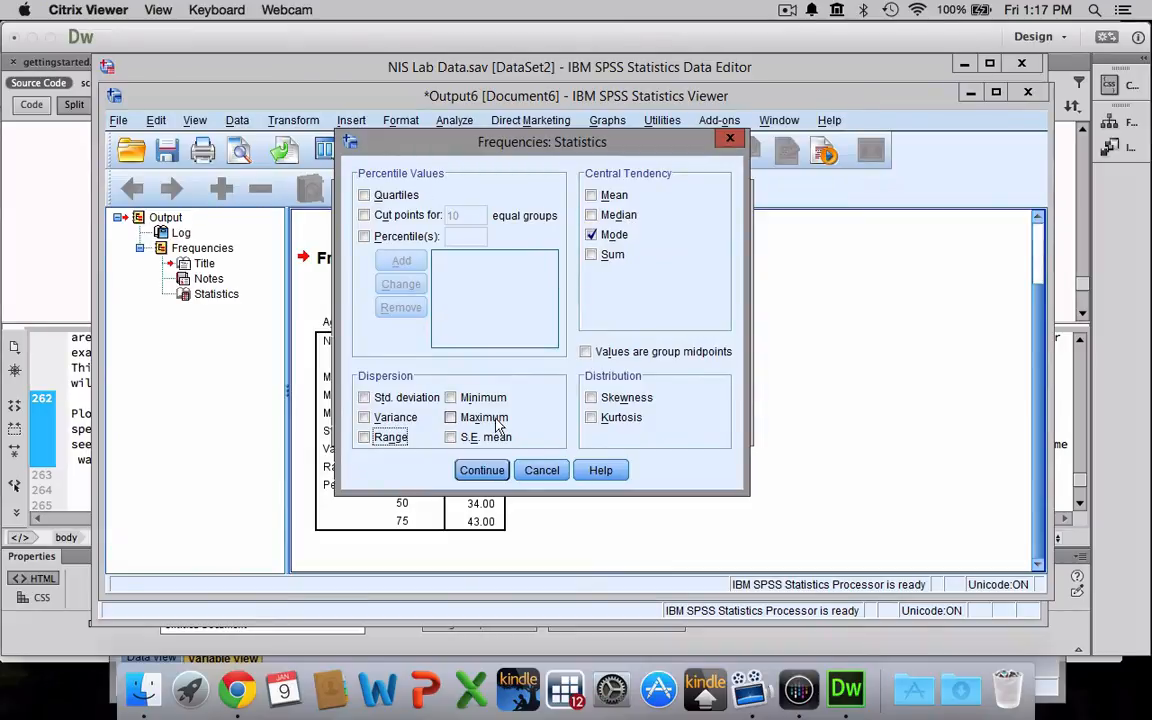
left_click(481, 470)
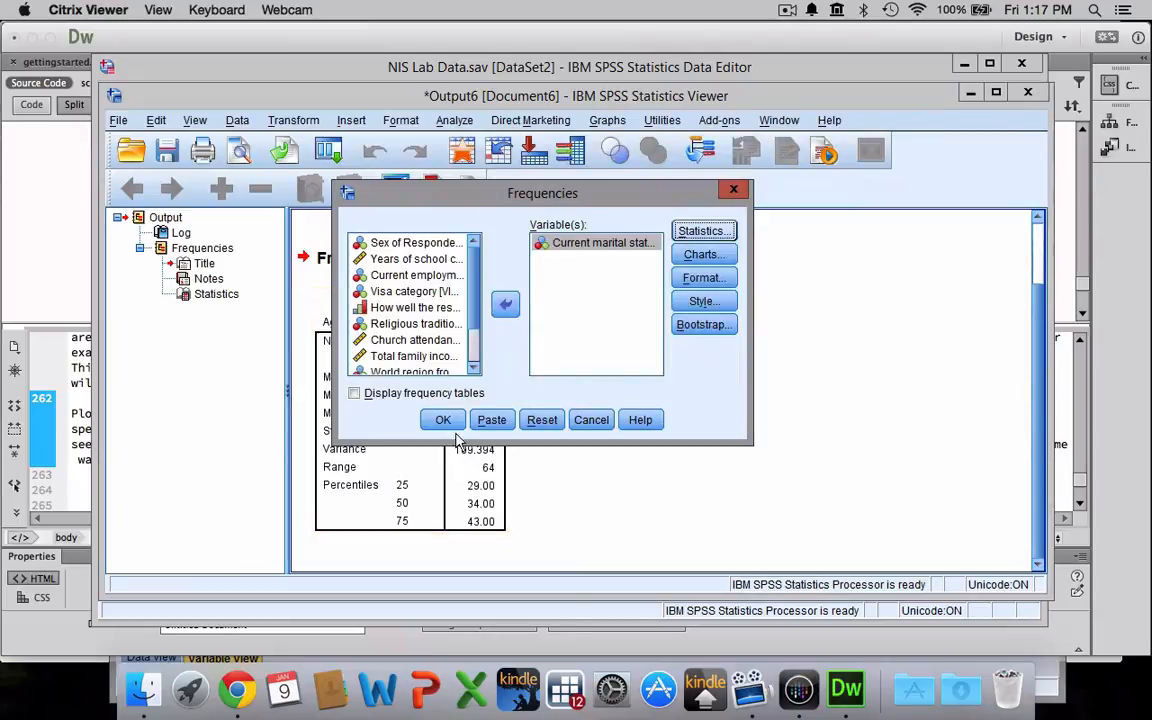
Run the marital status Frequencies to get the mode table
left_click(442, 419)
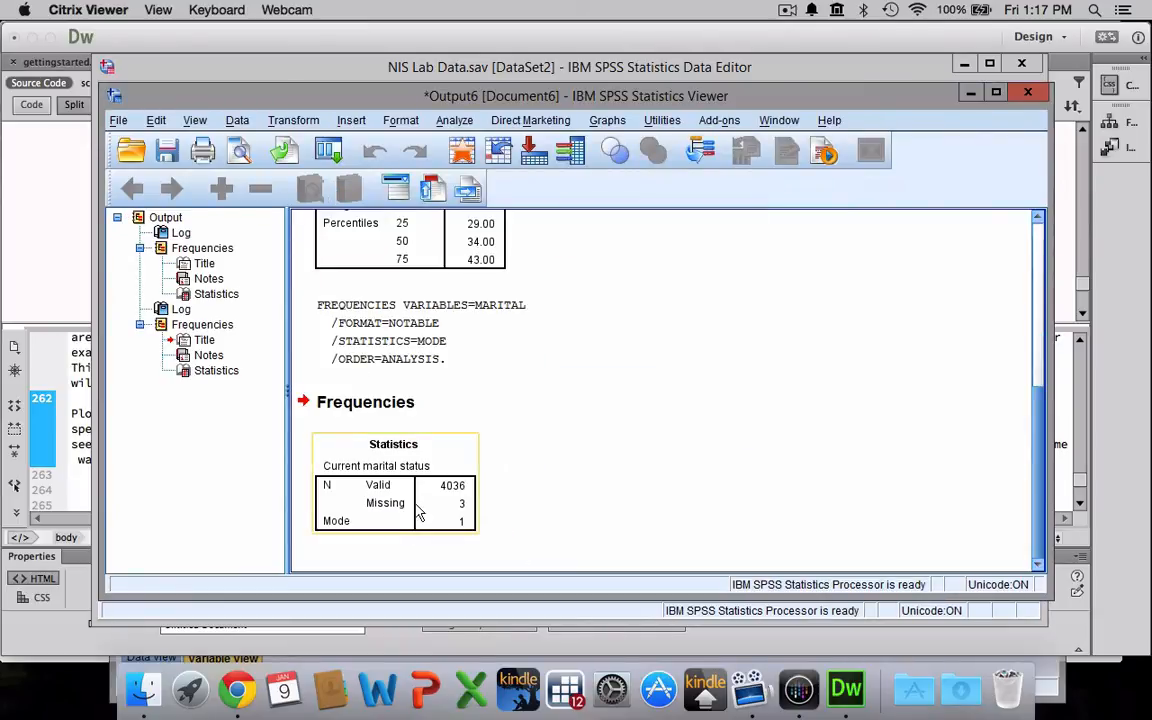
mouse_move(465, 528)
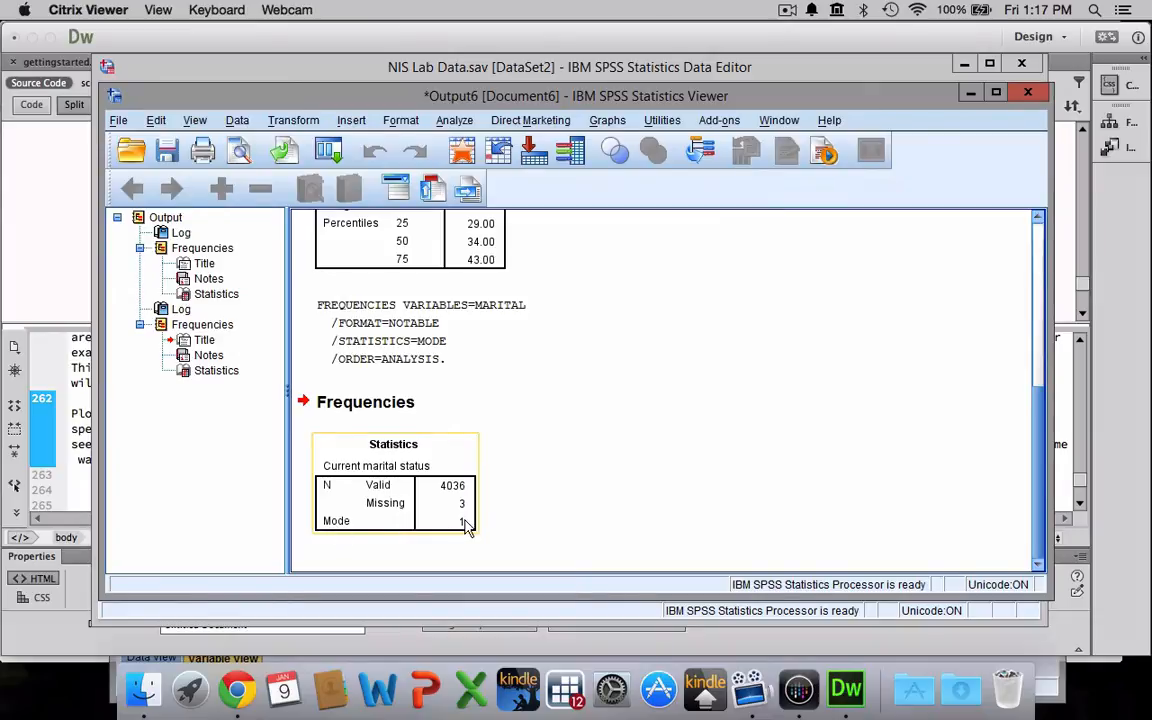
mouse_move(462, 525)
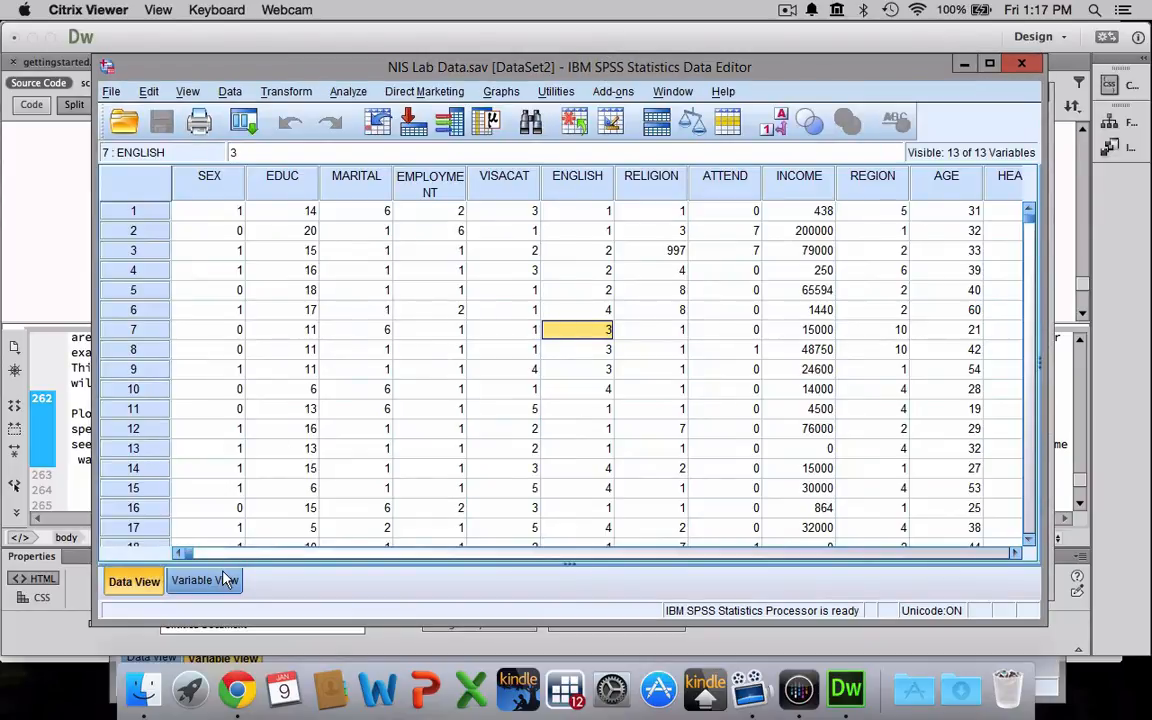
In Variable View, review MARITAL's value labels, then close the dialog
left_click(204, 581)
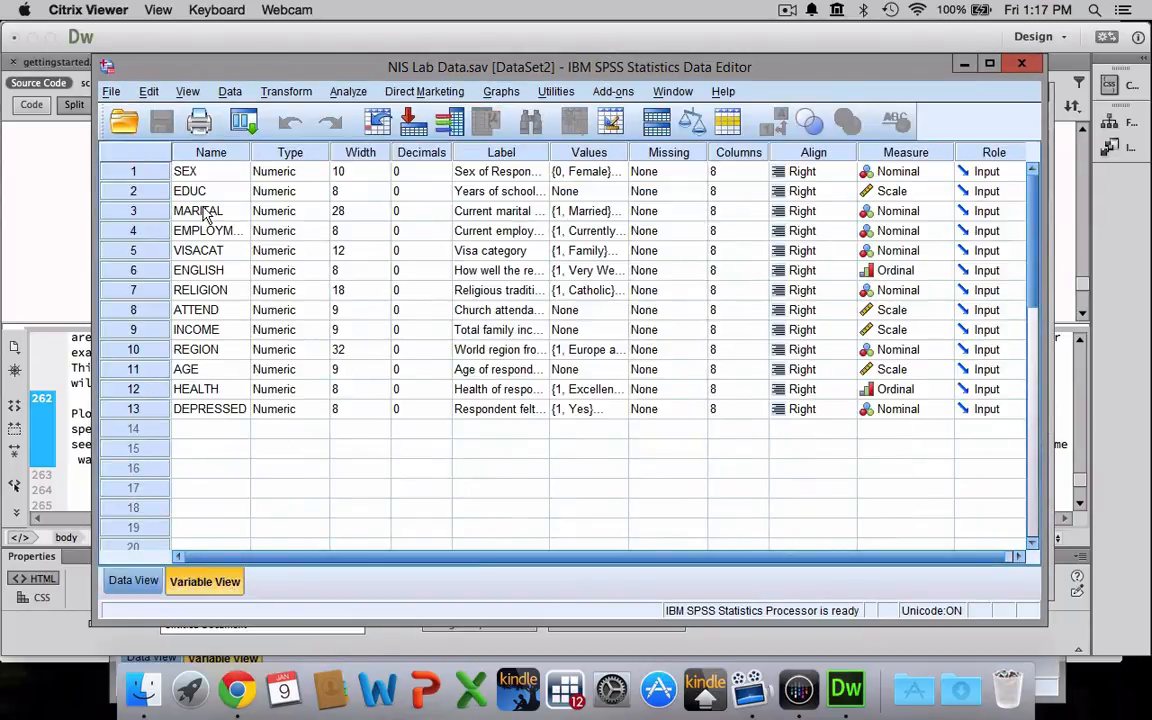
left_click(588, 211)
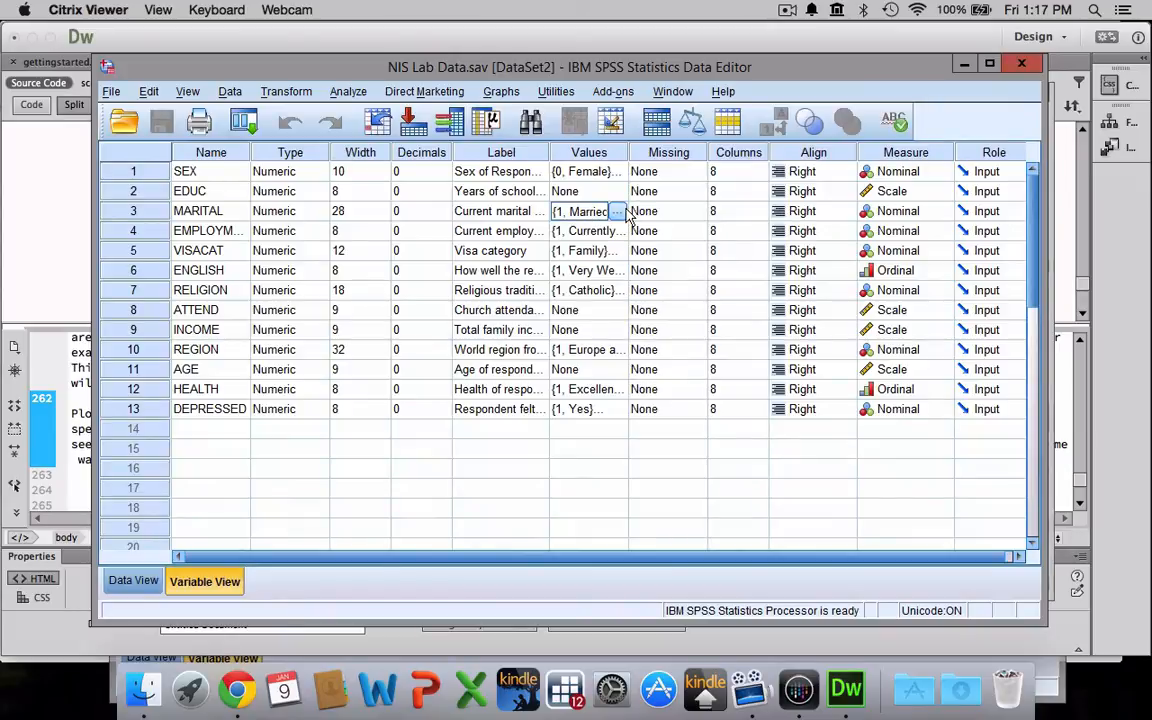
left_click(617, 211)
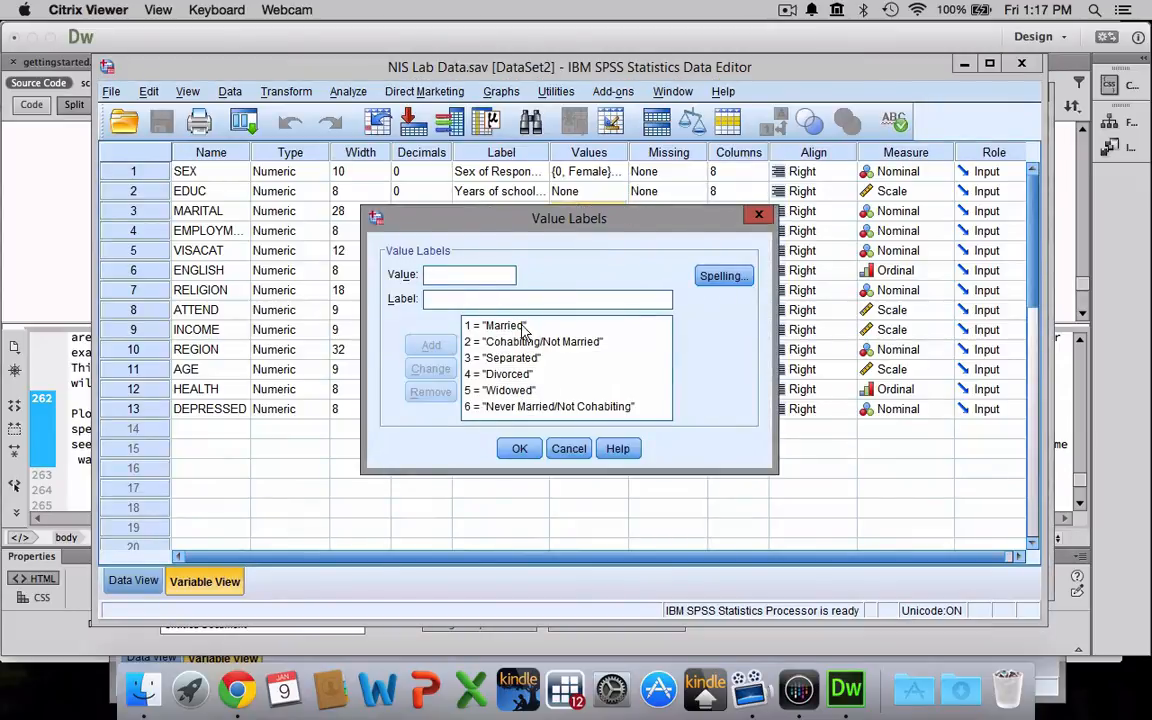
left_click(495, 325)
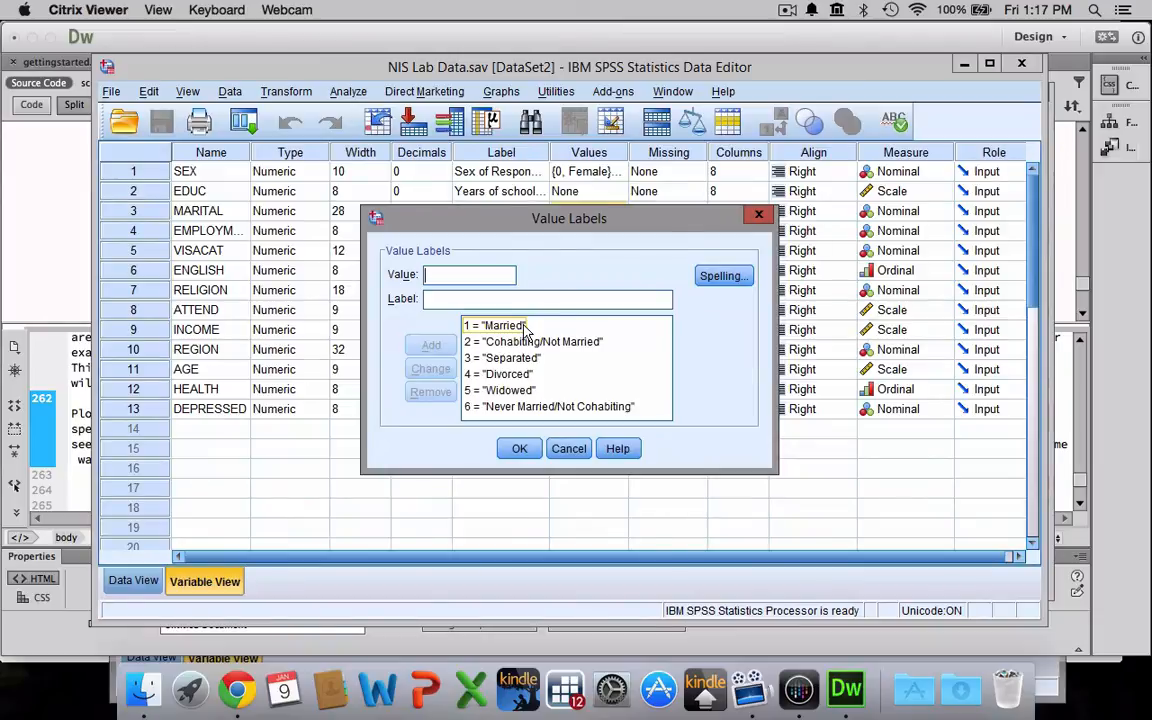
left_click(519, 448)
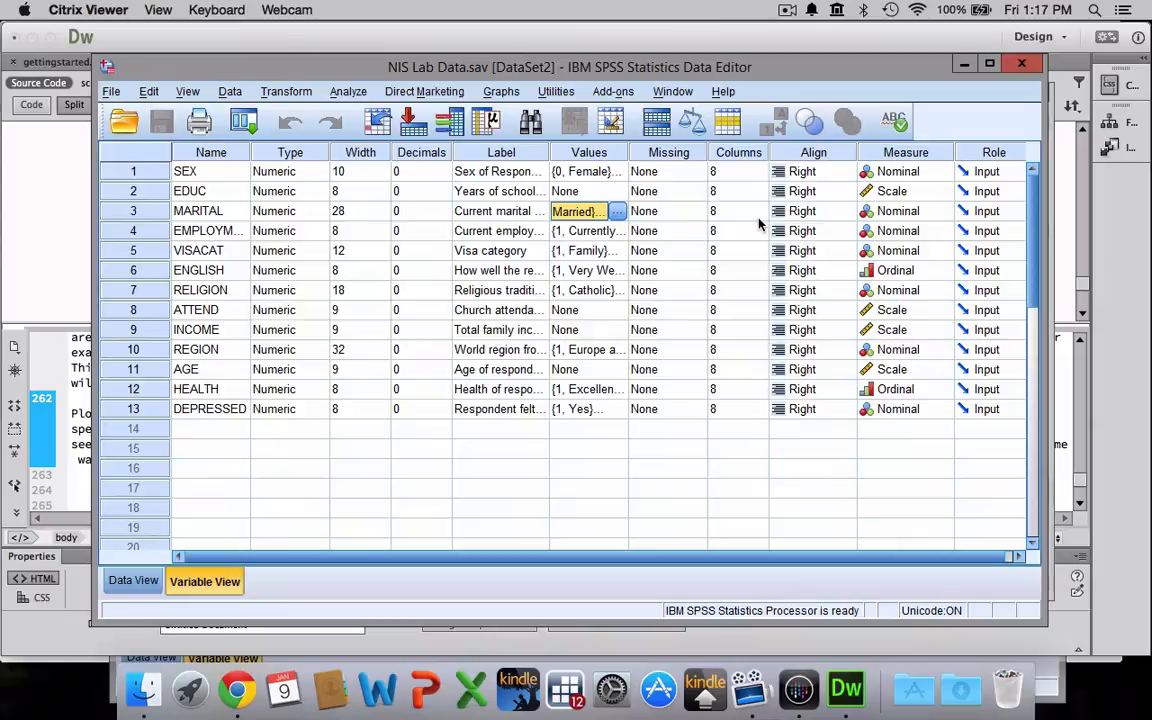
mouse_move(517, 170)
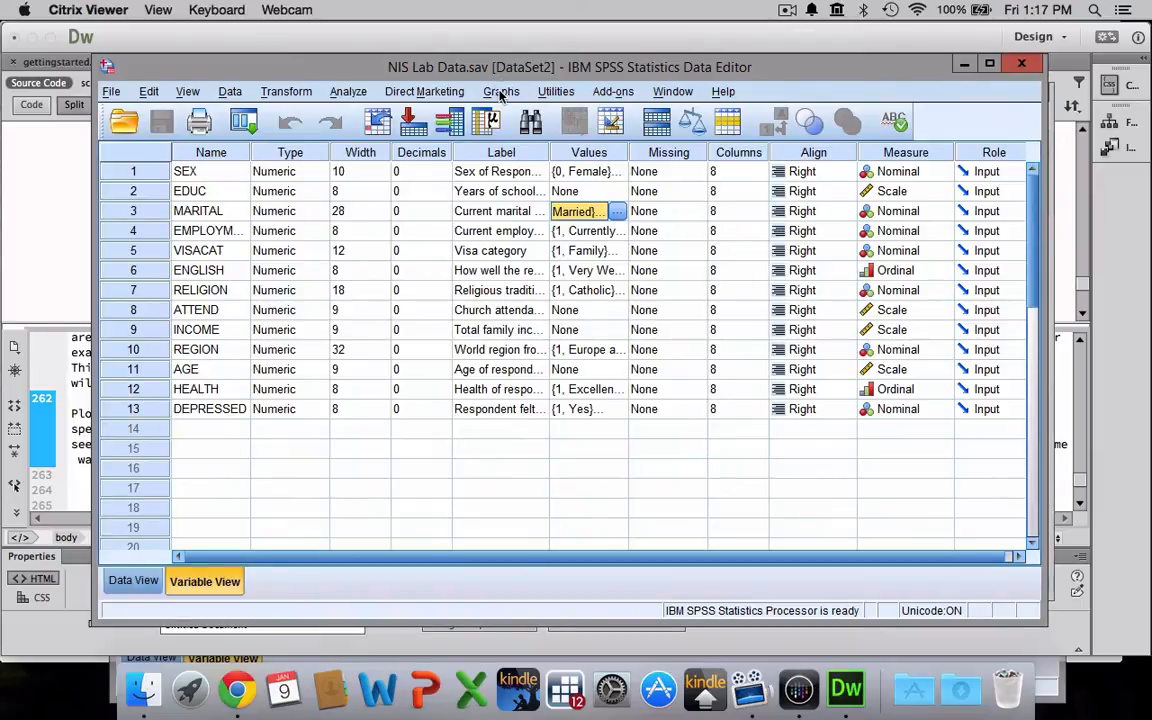
Define a Simple boxplot from Graphs > Legacy Dialogs using Summaries of separate variables
left_click(501, 91)
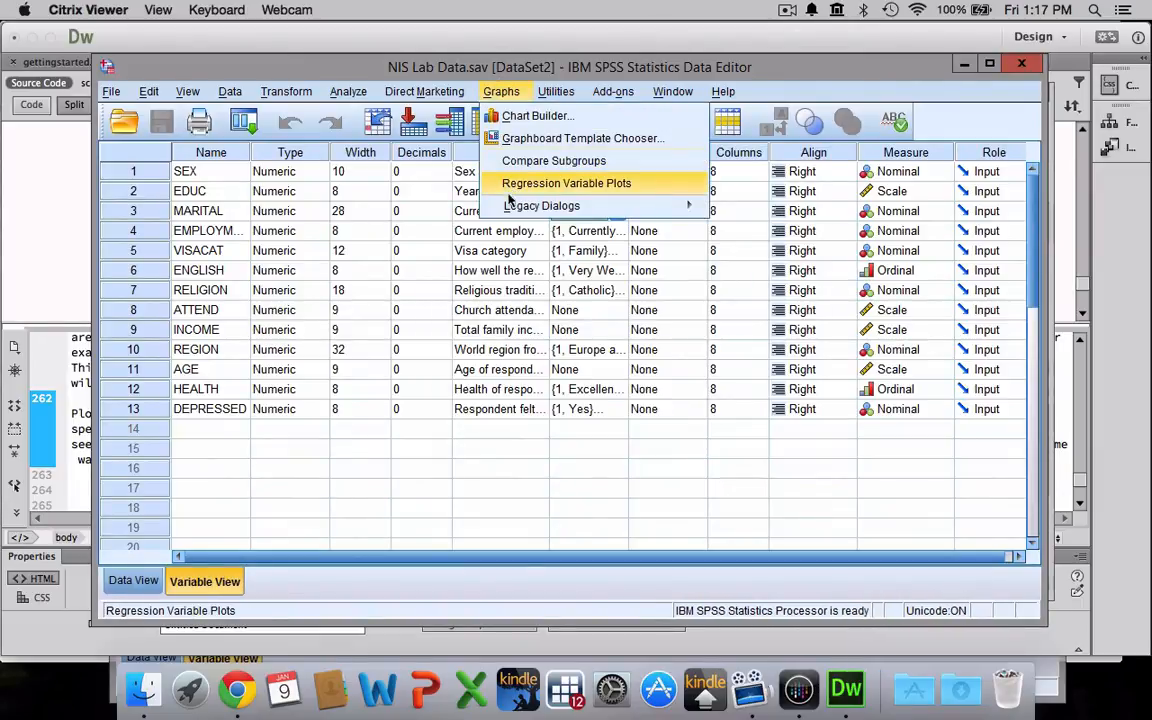
left_click(541, 205)
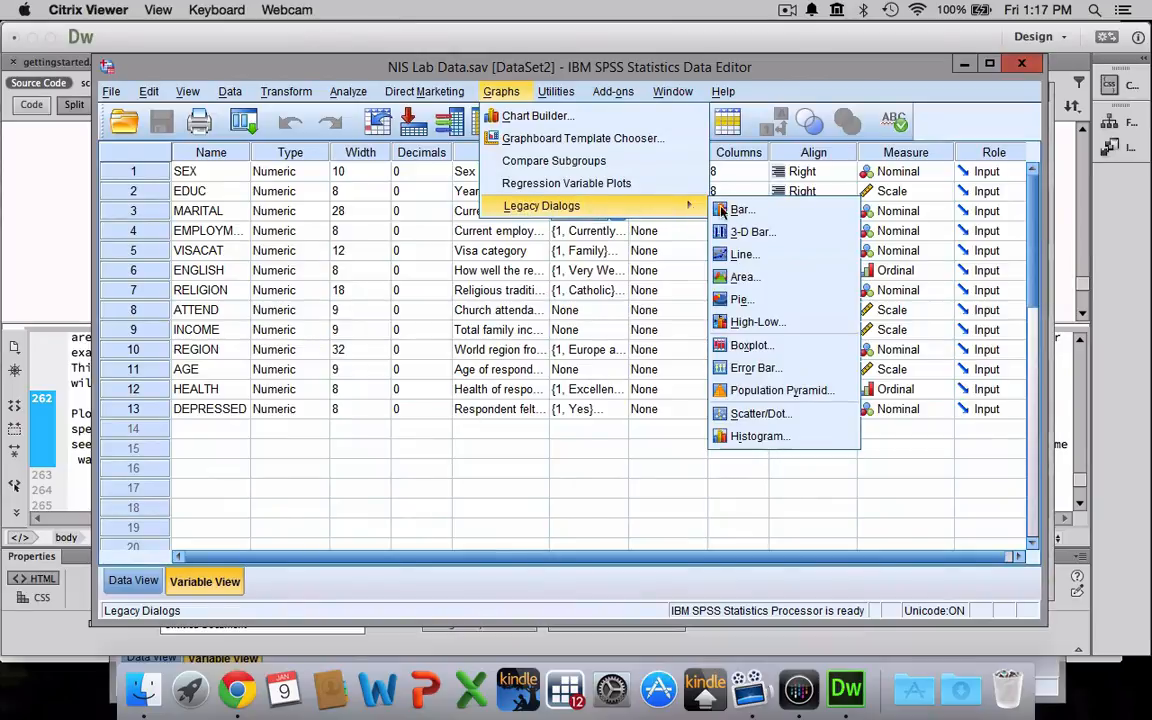
mouse_move(751, 345)
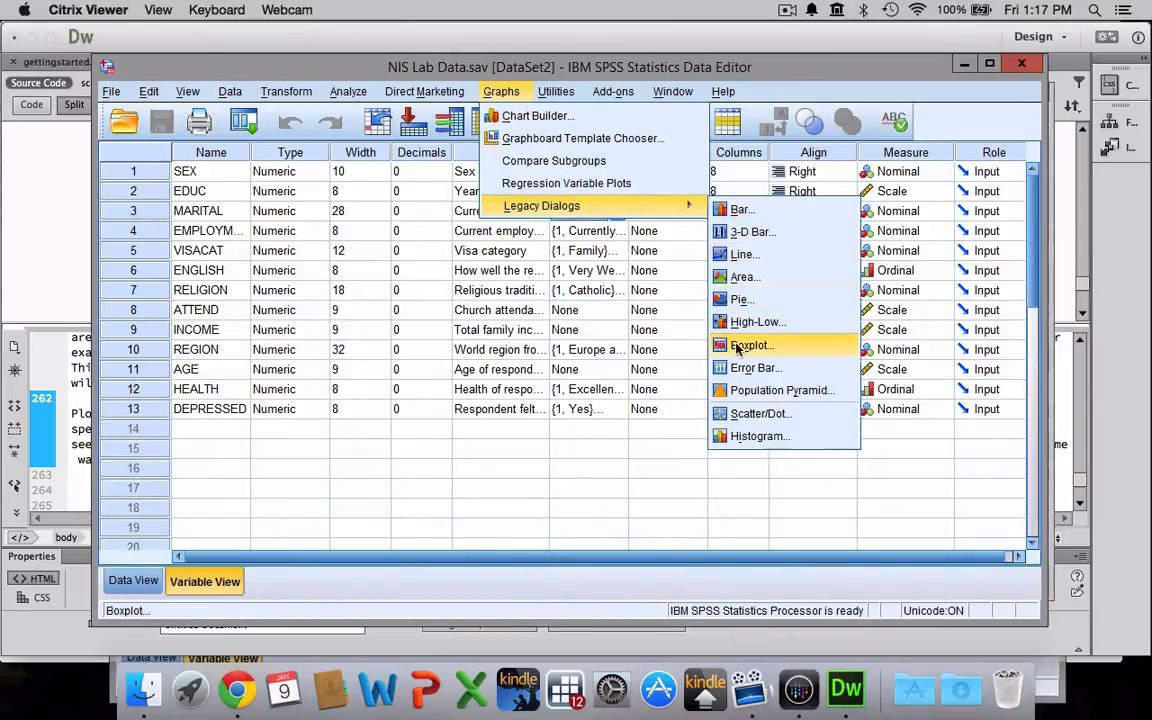
left_click(752, 344)
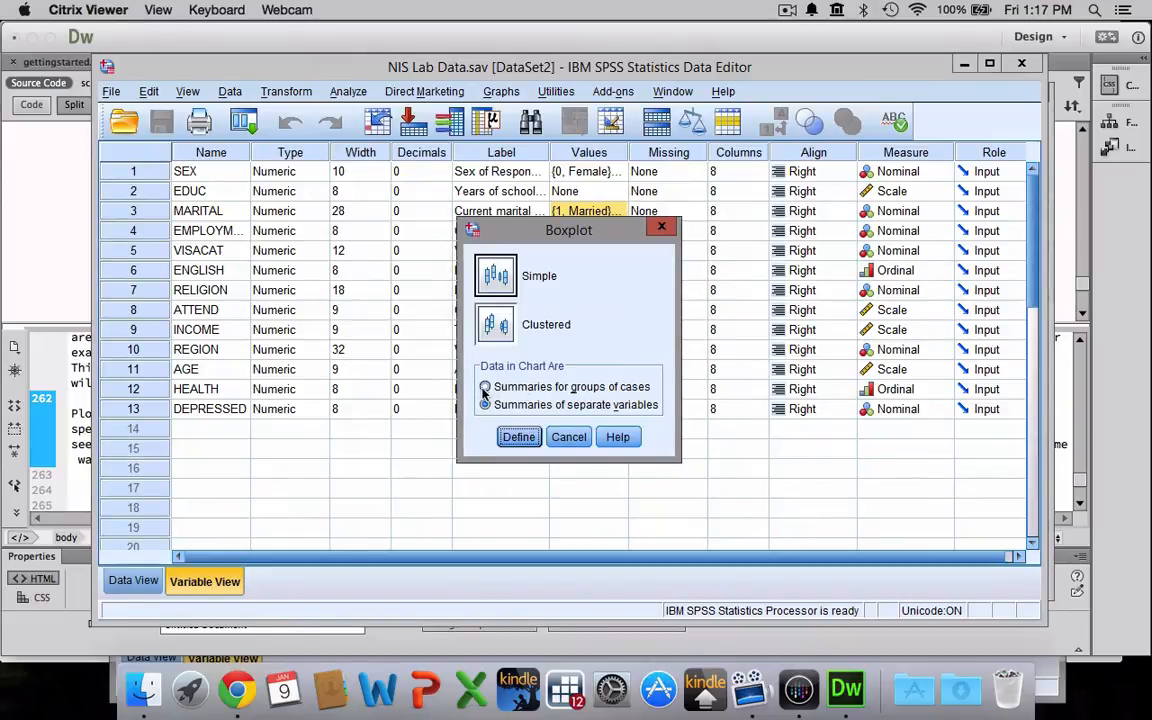
left_click(485, 404)
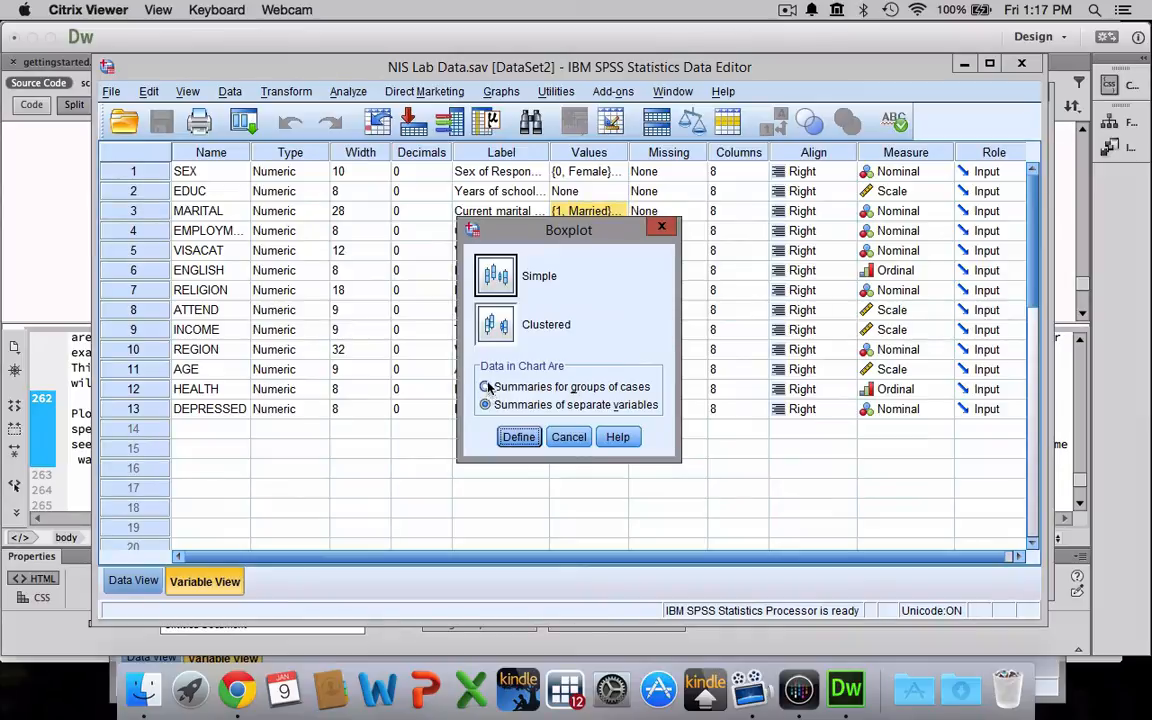
left_click(486, 404)
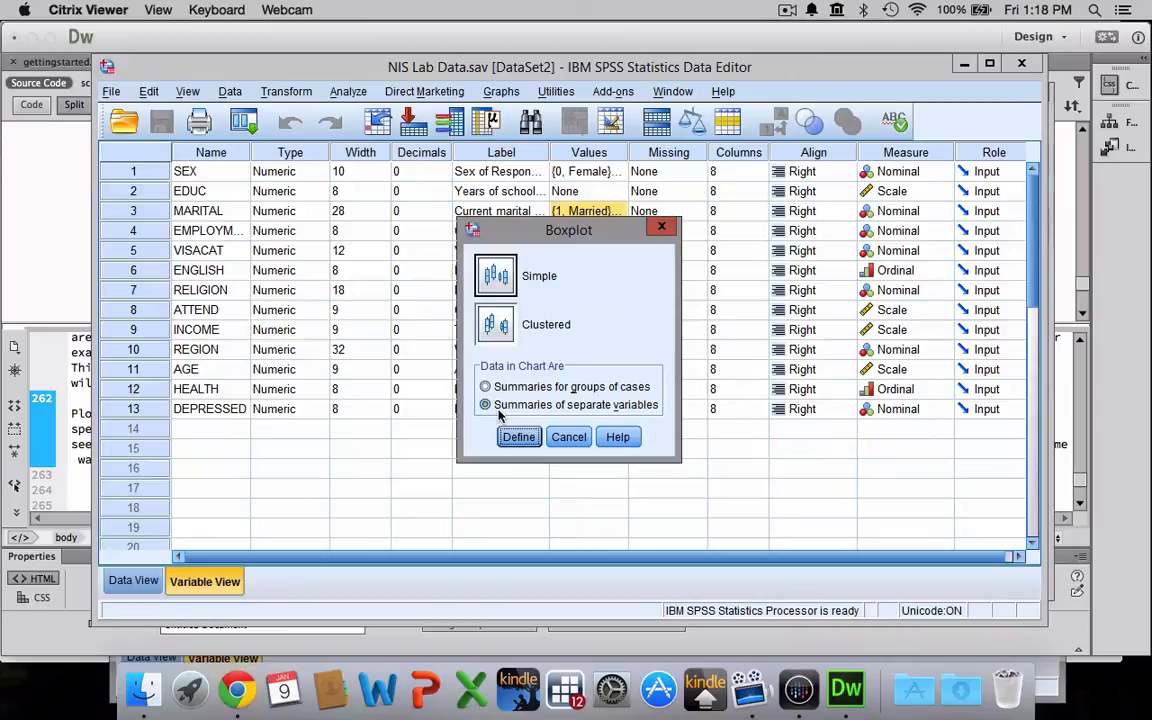
left_click(486, 404)
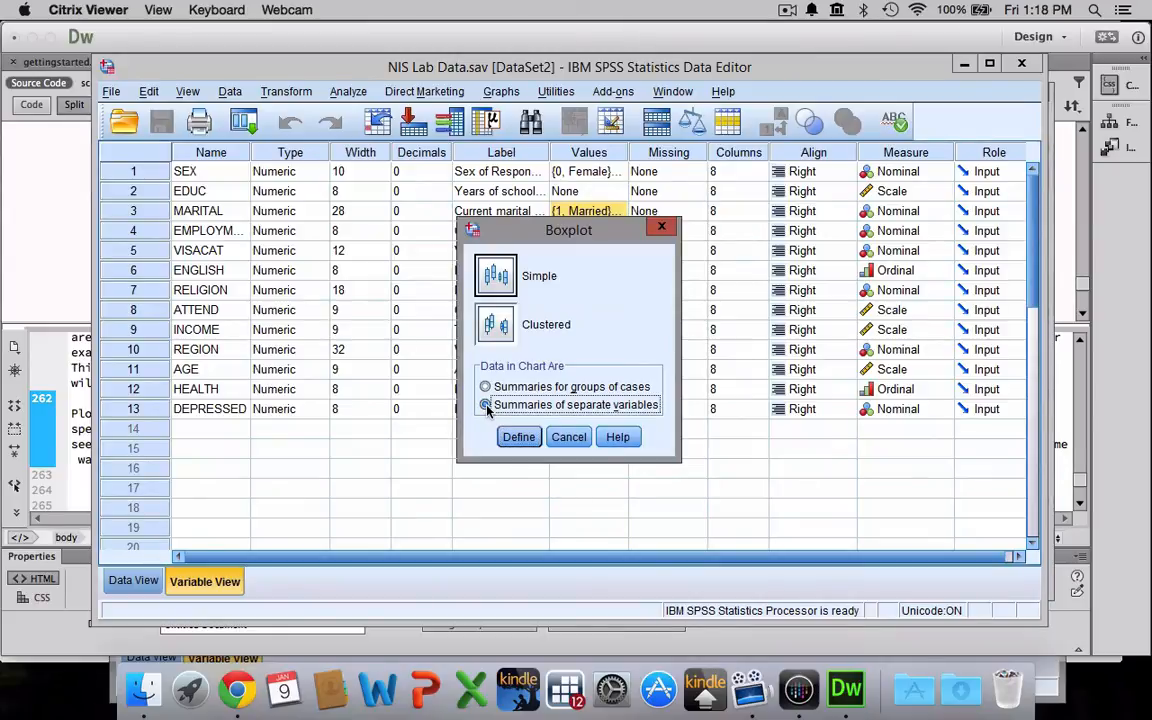
left_click(486, 404)
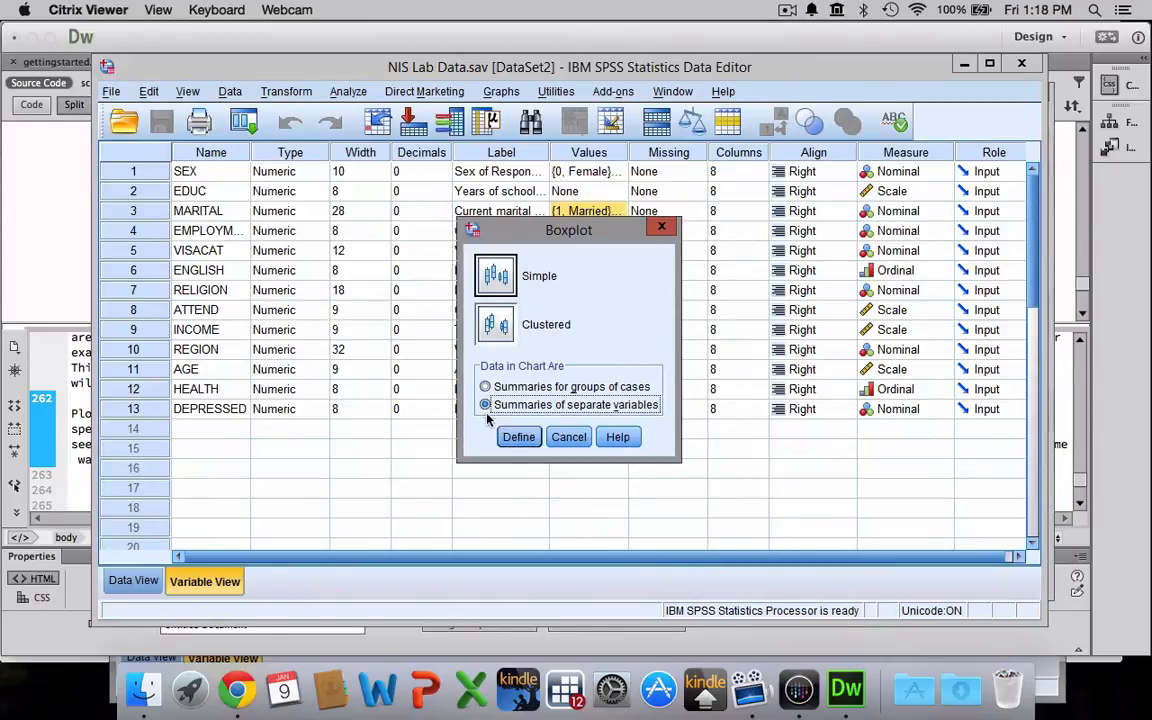
left_click(518, 436)
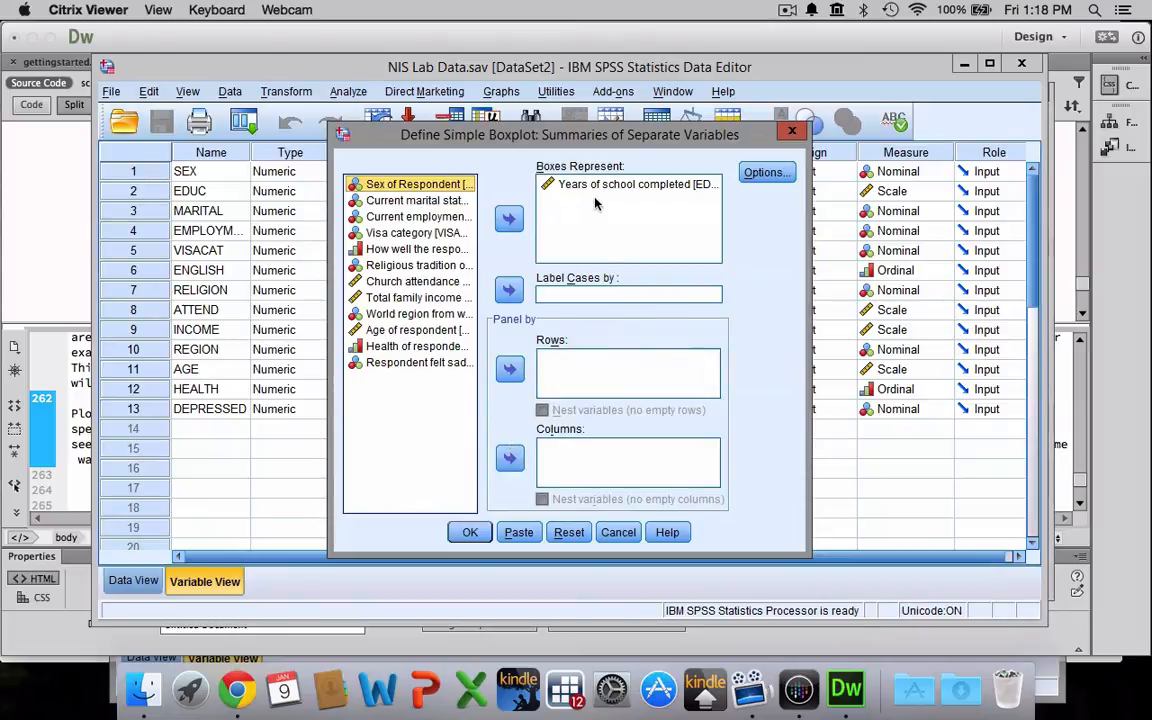
mouse_move(588, 195)
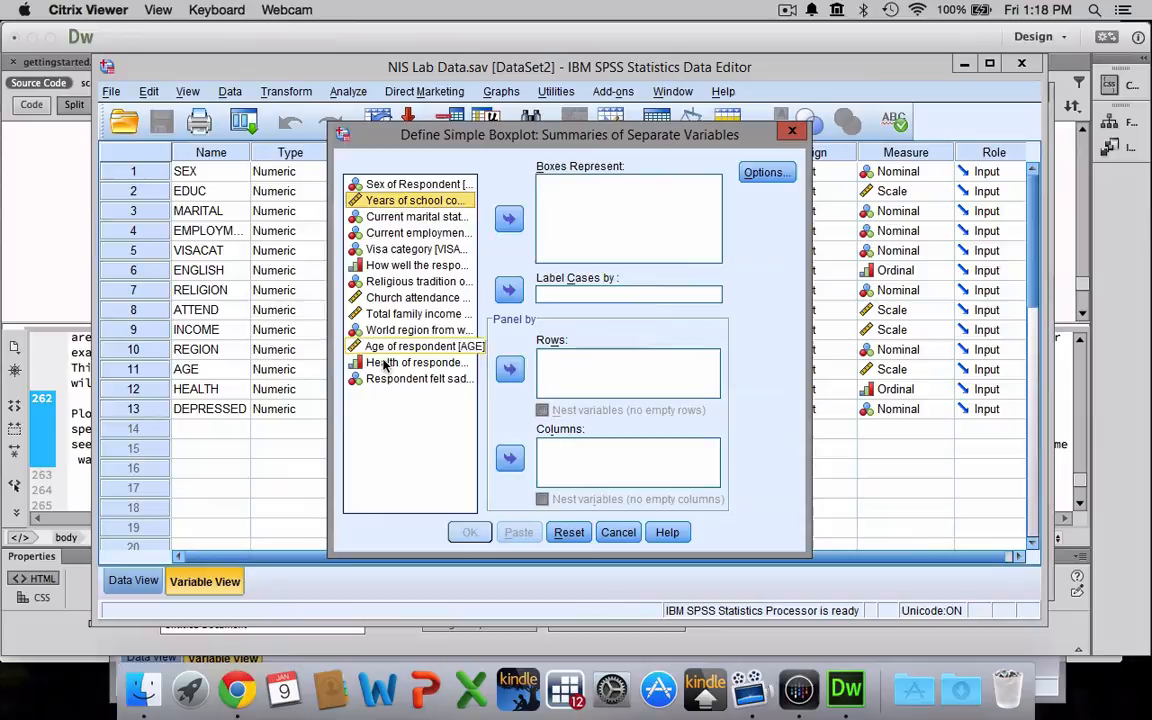
Put Age of respondent in Boxes Represent, drop Years of school, and run the boxplot
left_click(410, 345)
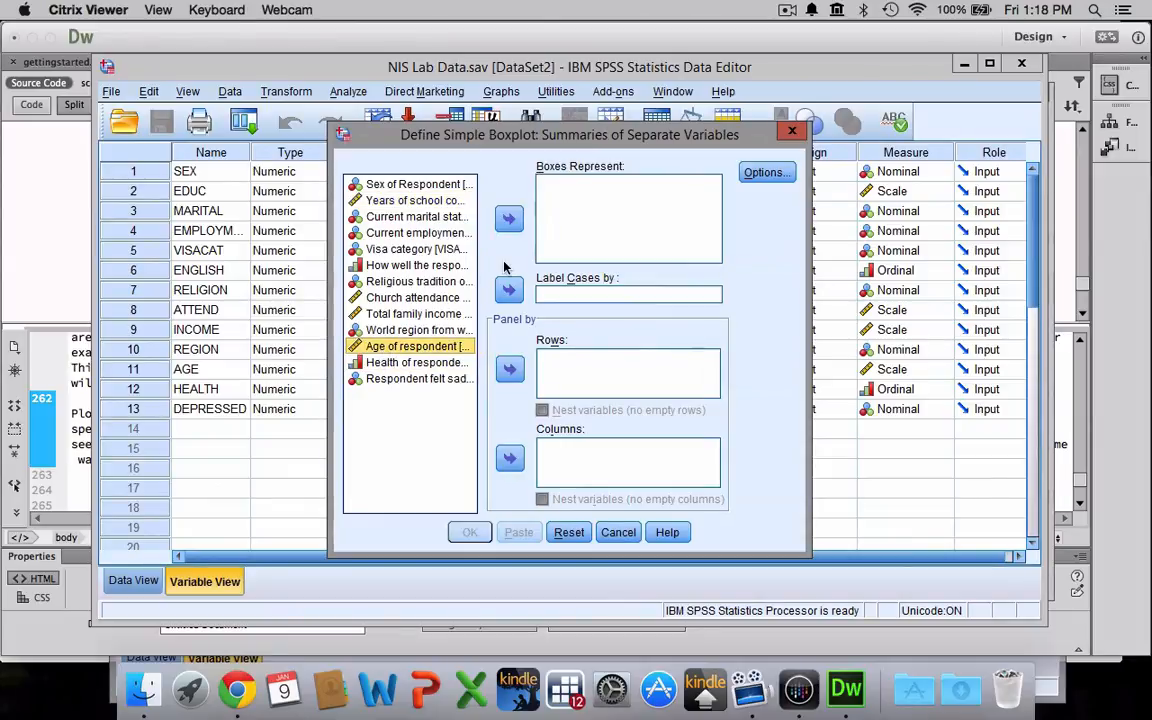
left_click(509, 218)
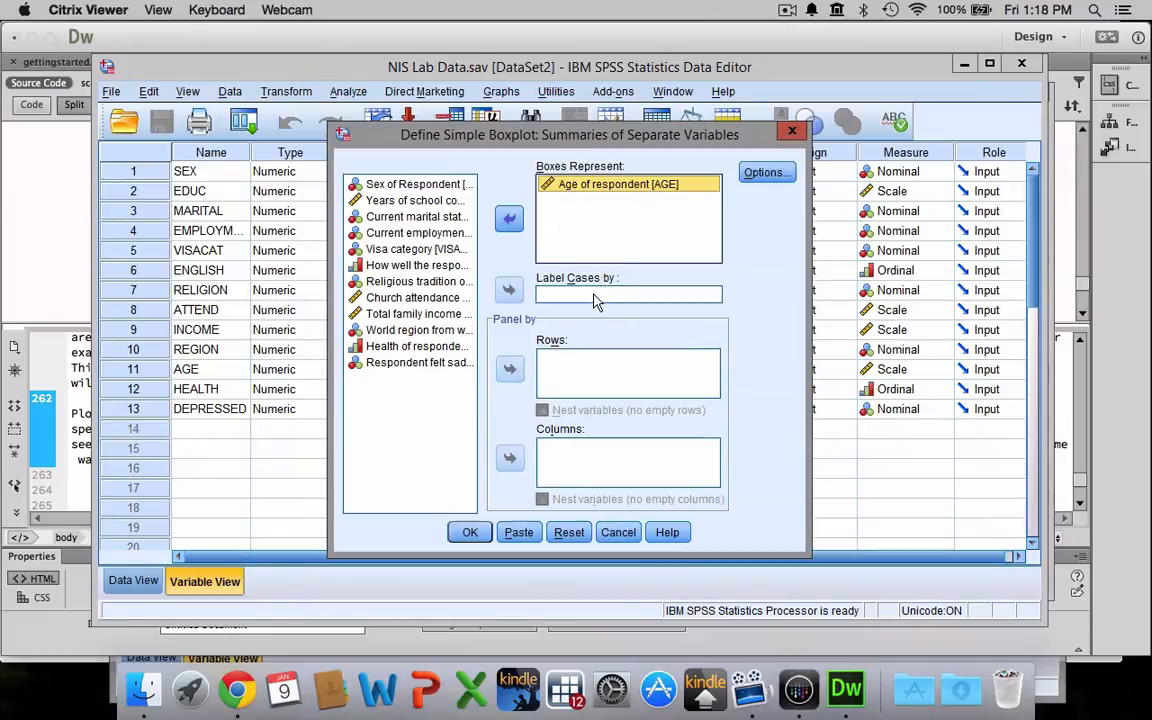
left_click(416, 249)
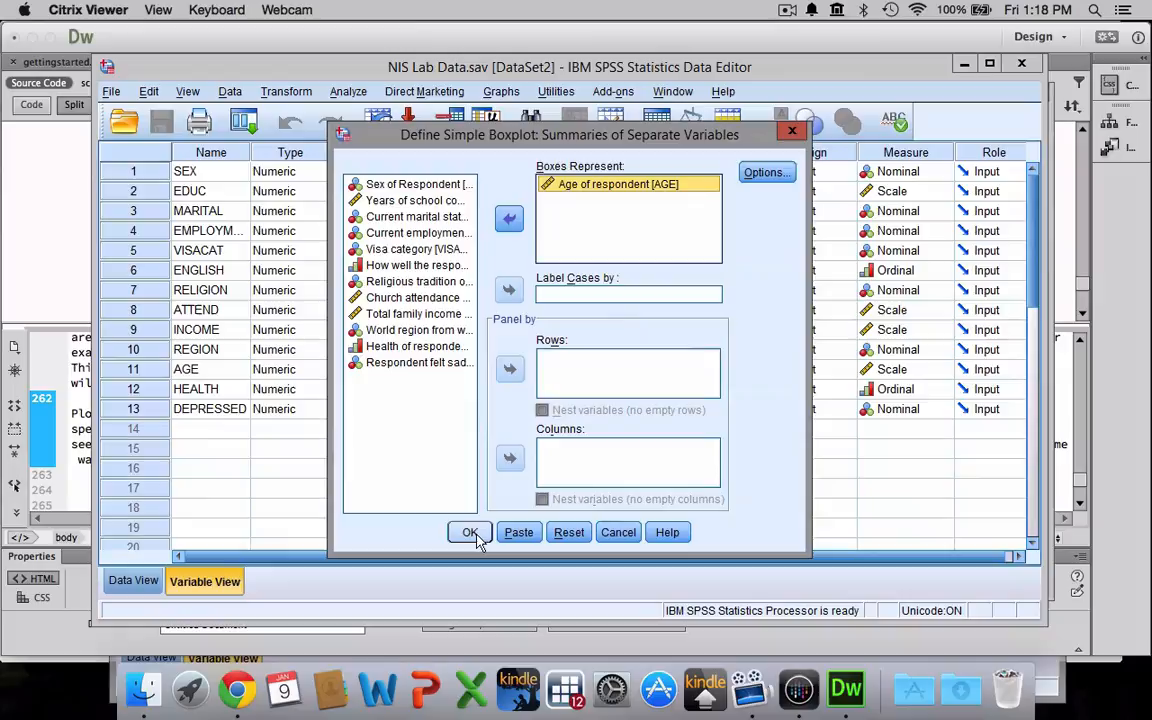
left_click(470, 531)
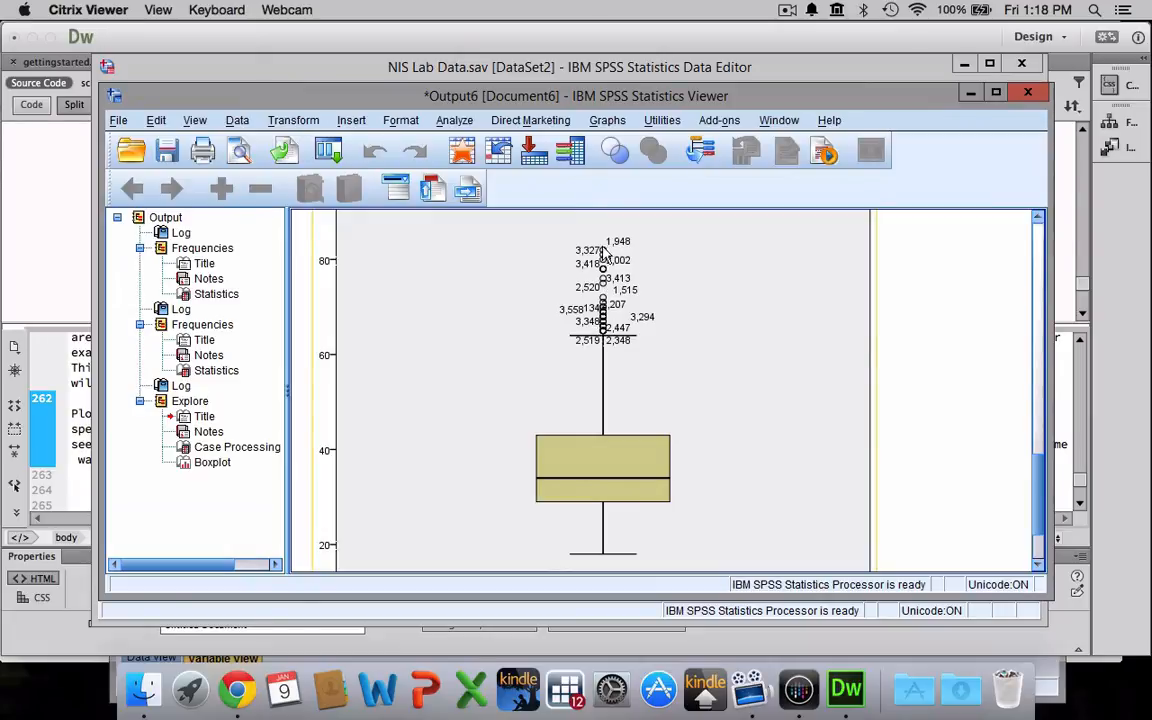
mouse_move(605, 258)
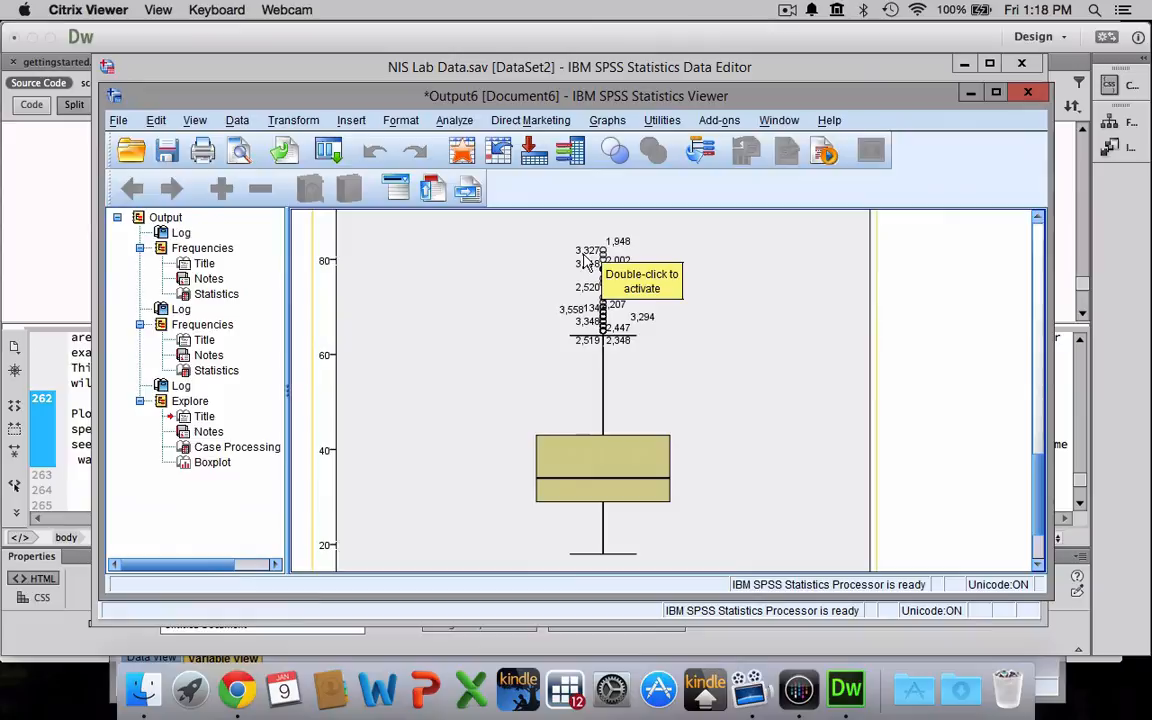
mouse_move(940, 385)
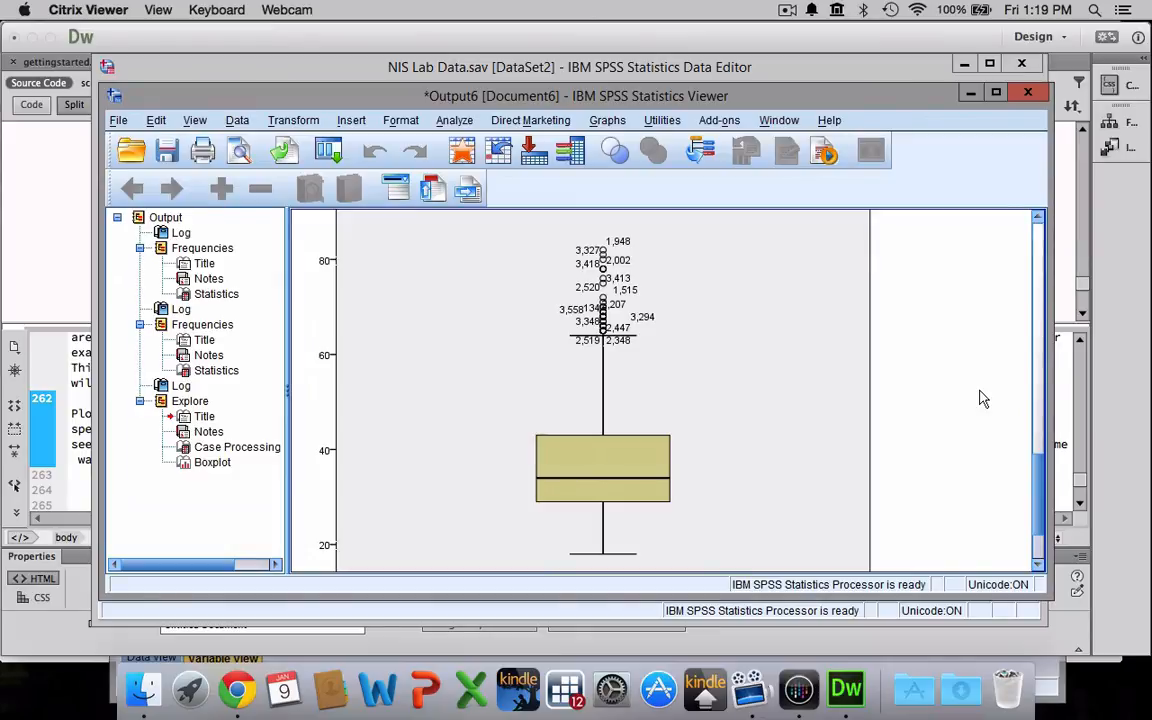
mouse_move(714, 307)
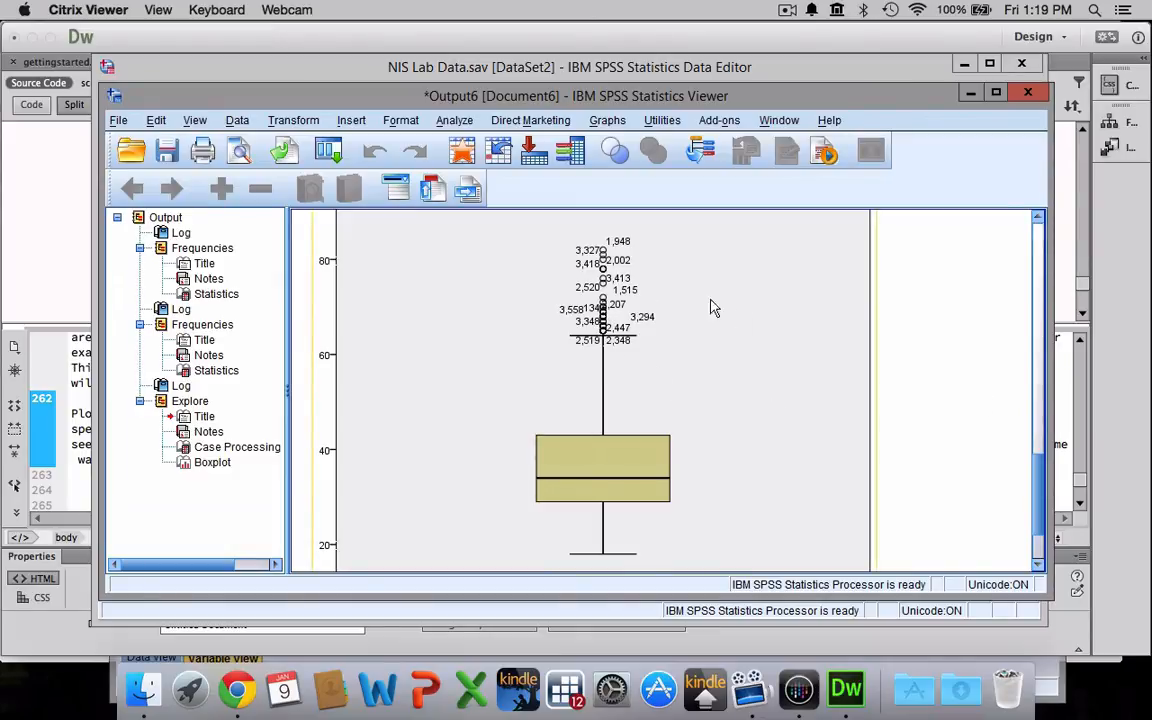
mouse_move(690, 280)
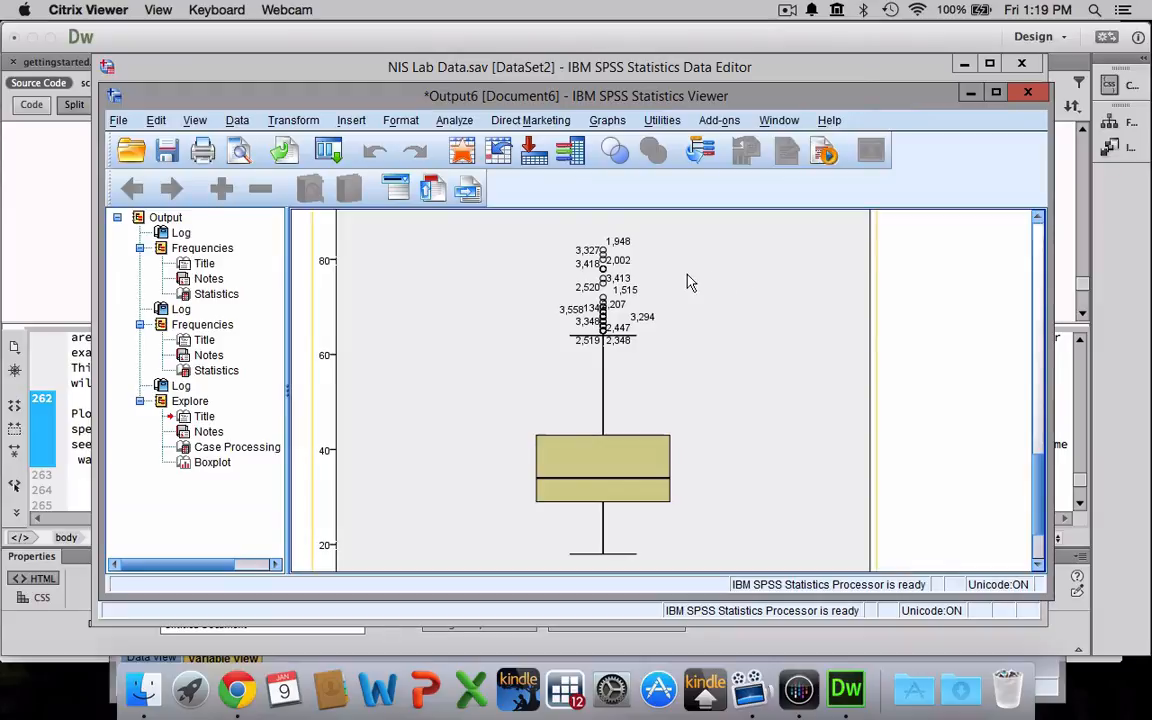
mouse_move(610, 253)
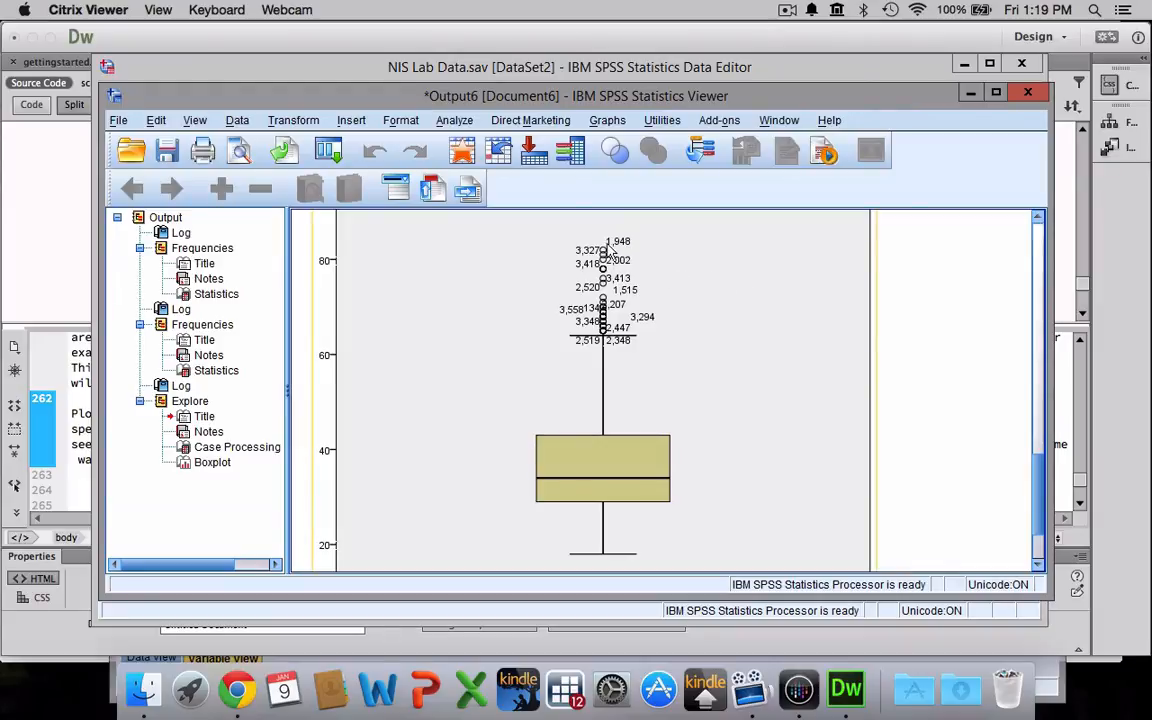
mouse_move(357, 258)
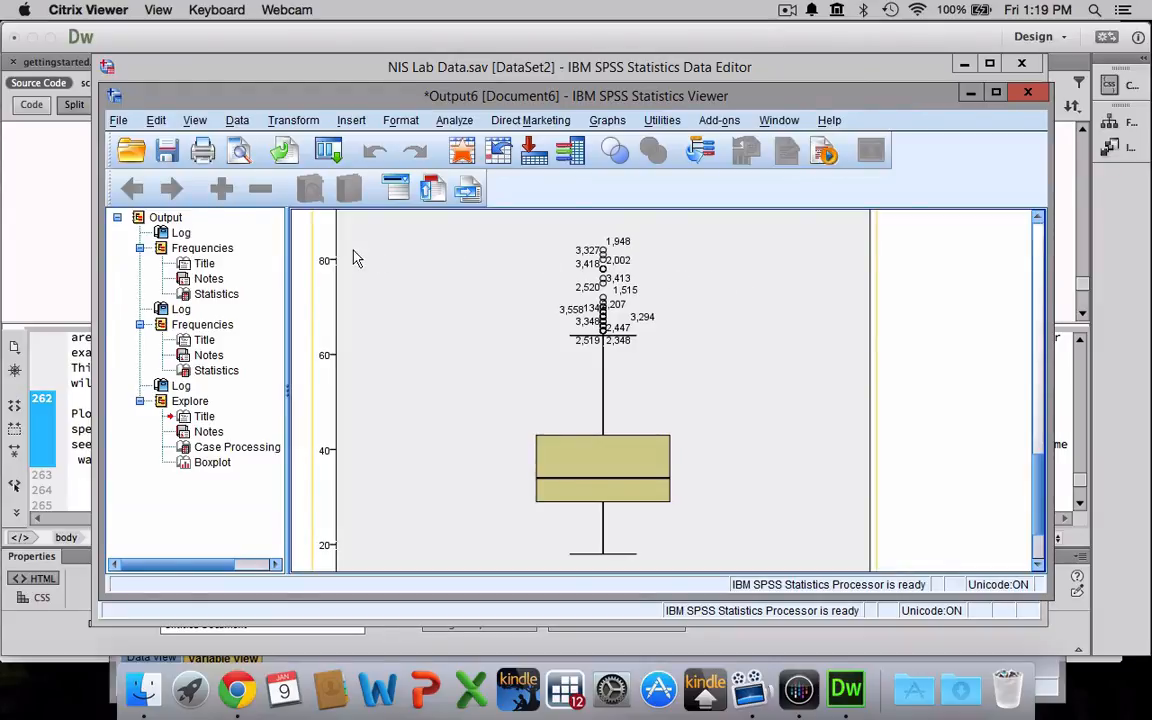
mouse_move(625, 345)
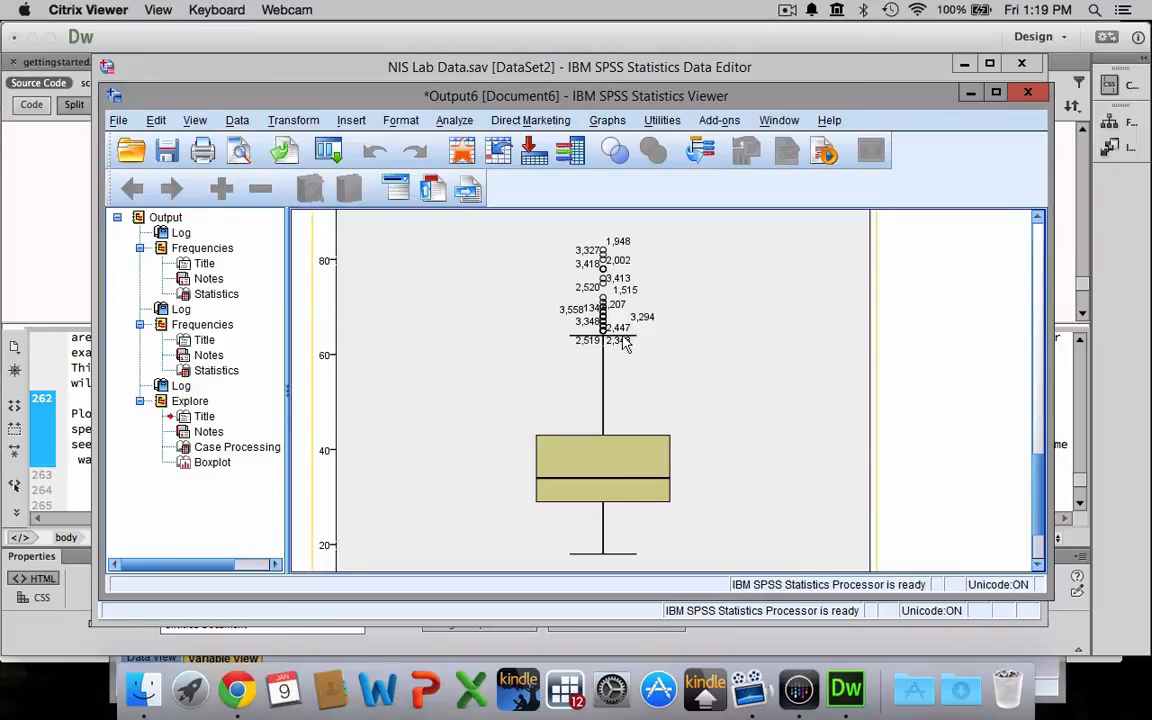